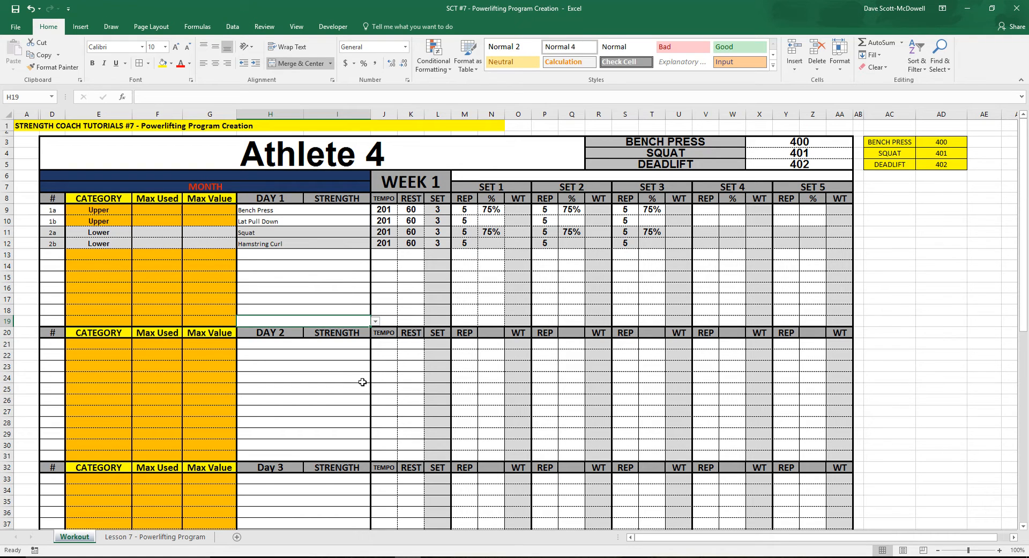
{"action": "mouse_move", "coordinate": [322, 405]}
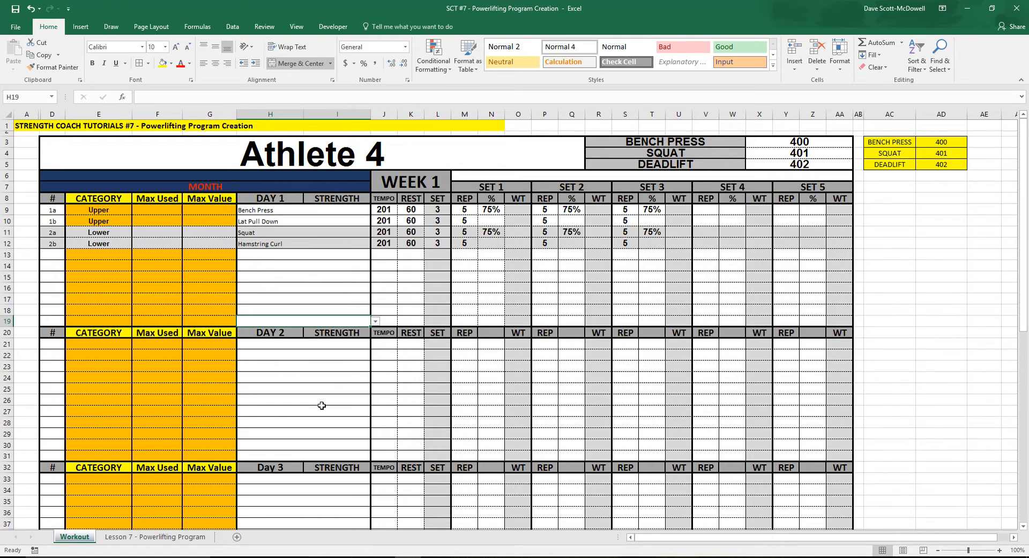
- Review the BENCH PRESS, SQUAT and DEADLIFT max values in the helper table
{"action": "scroll", "scroll_direction": "down", "scroll_amount": 3}
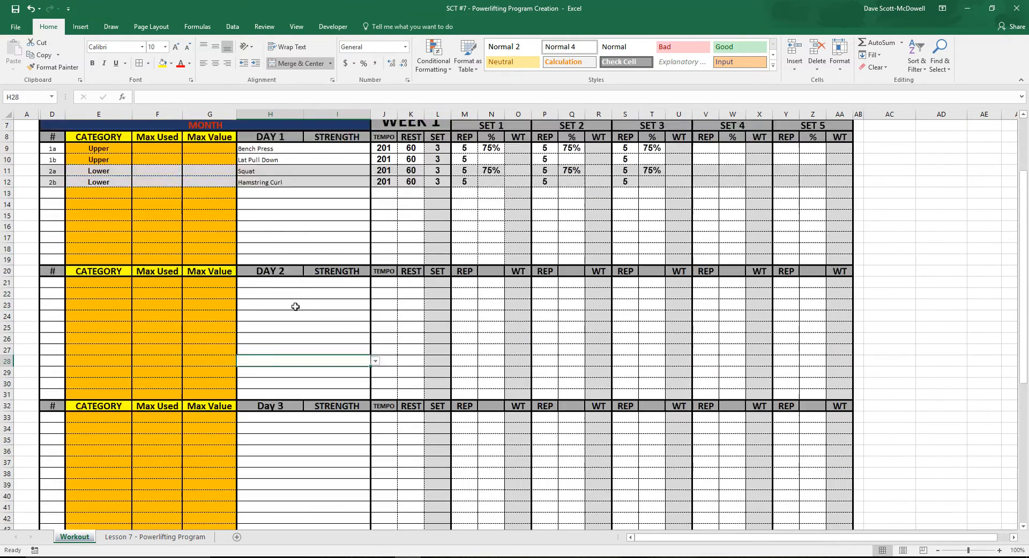
{"action": "scroll", "scroll_direction": "up", "scroll_amount": 3}
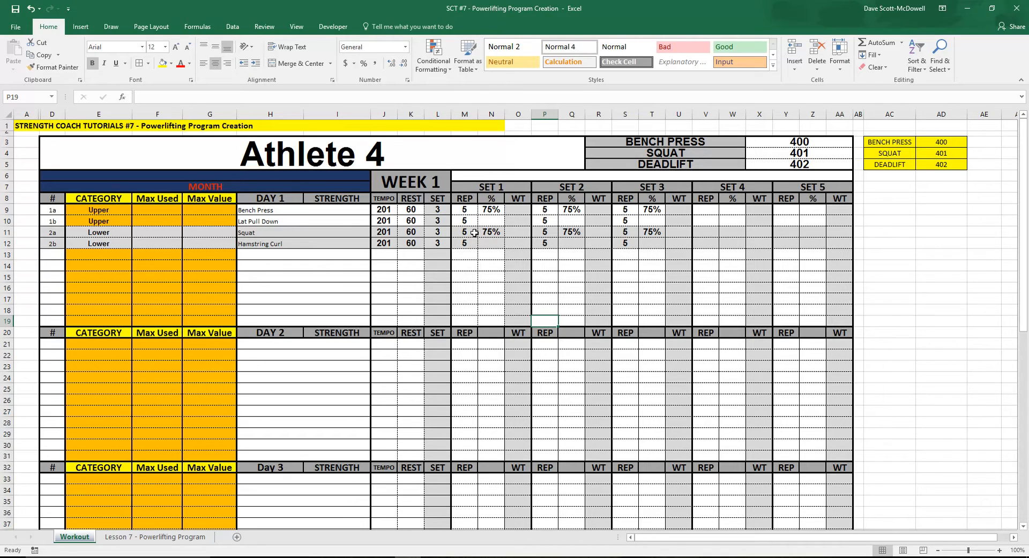
{"action": "left_click", "coordinate": [383, 310]}
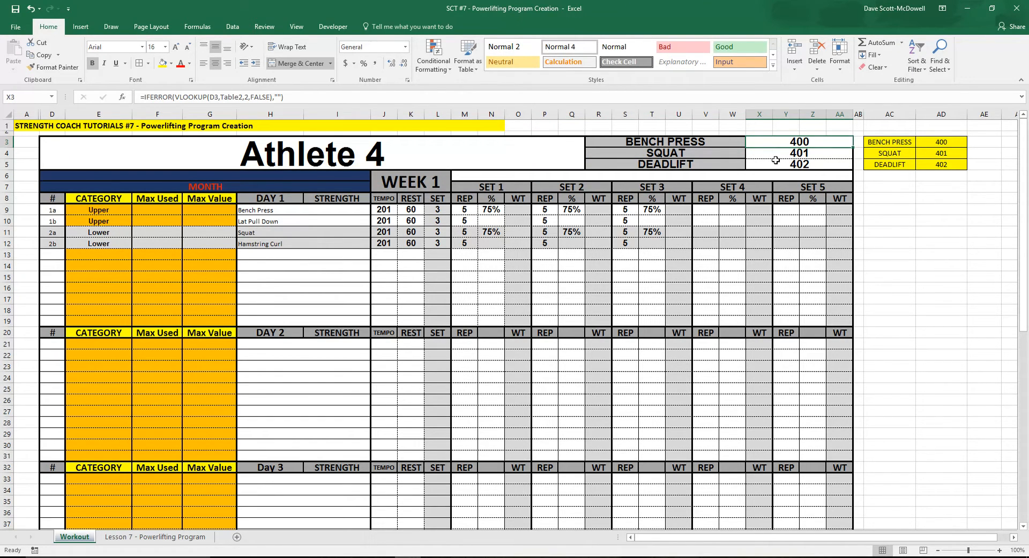
{"action": "left_click", "coordinate": [940, 221]}
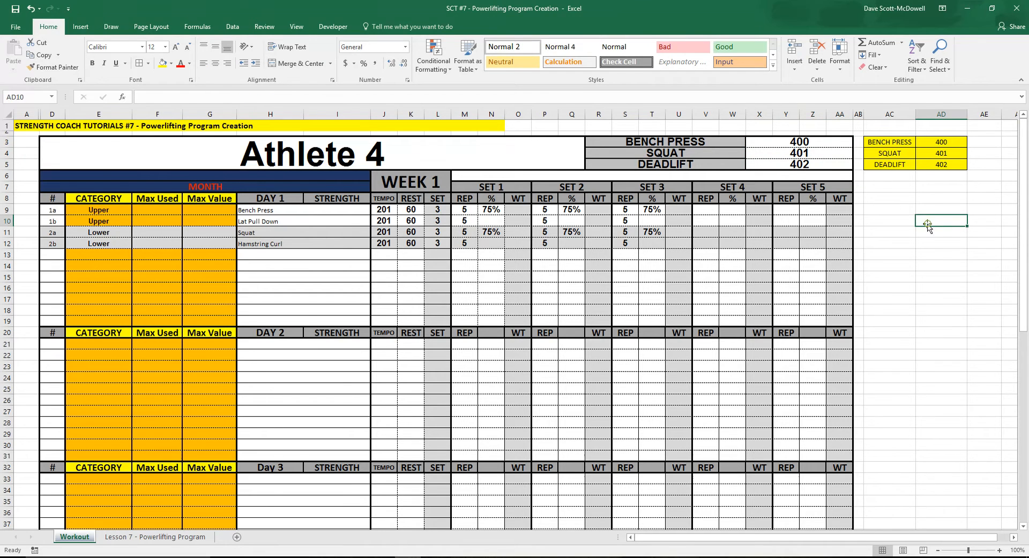
{"action": "left_click", "coordinate": [888, 141]}
{"action": "type", "text": "="}
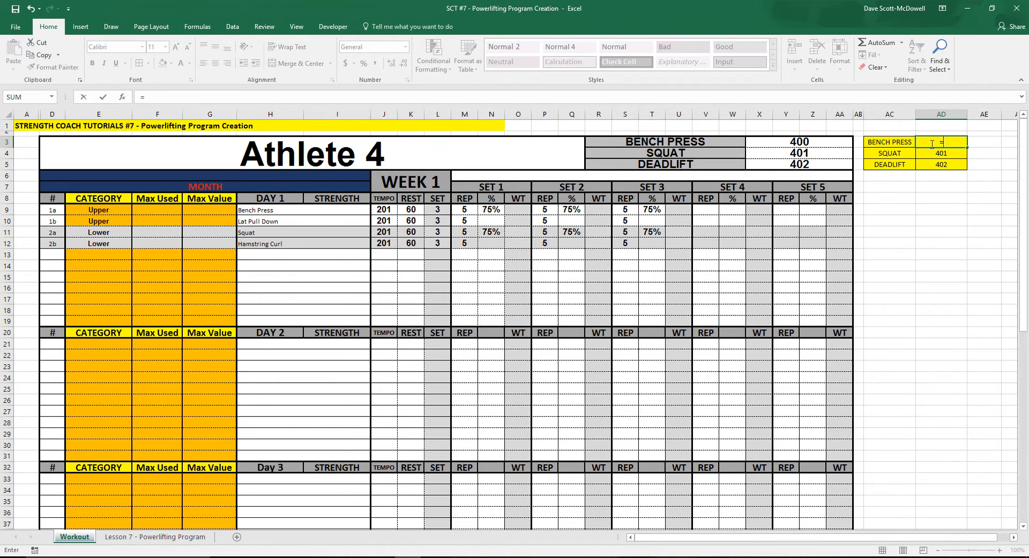
{"action": "left_click", "coordinate": [798, 142]}
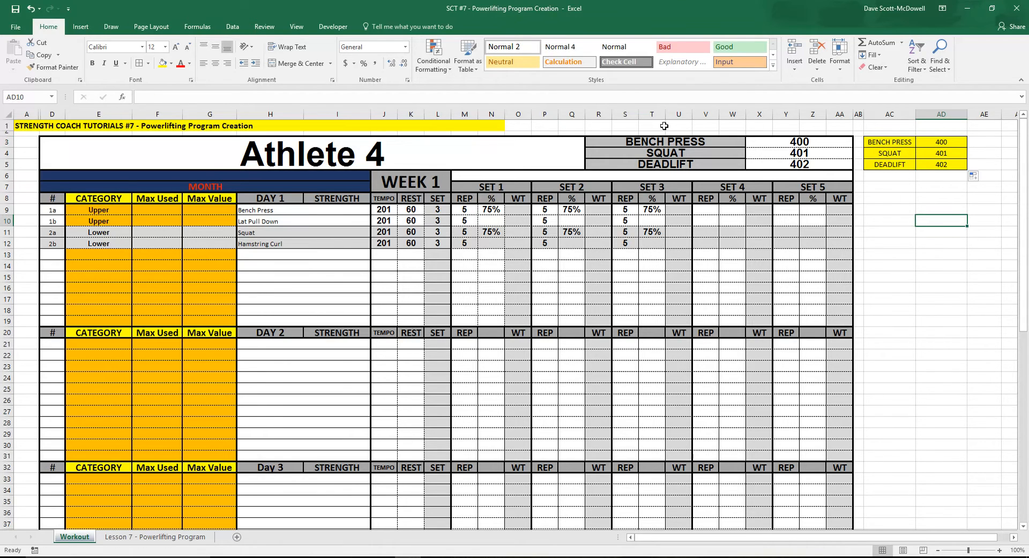
{"action": "left_click", "coordinate": [598, 114]}
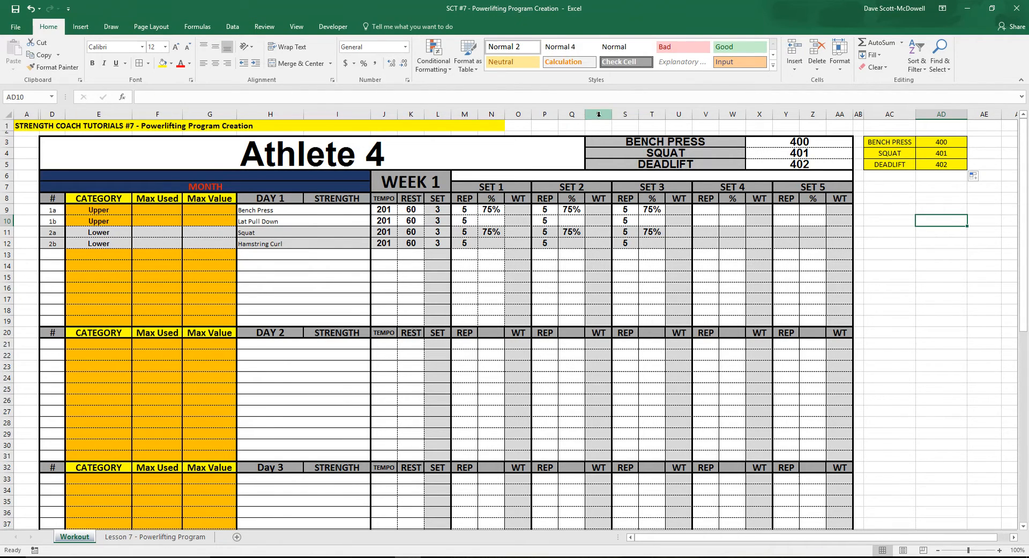
{"action": "left_click", "coordinate": [663, 142]}
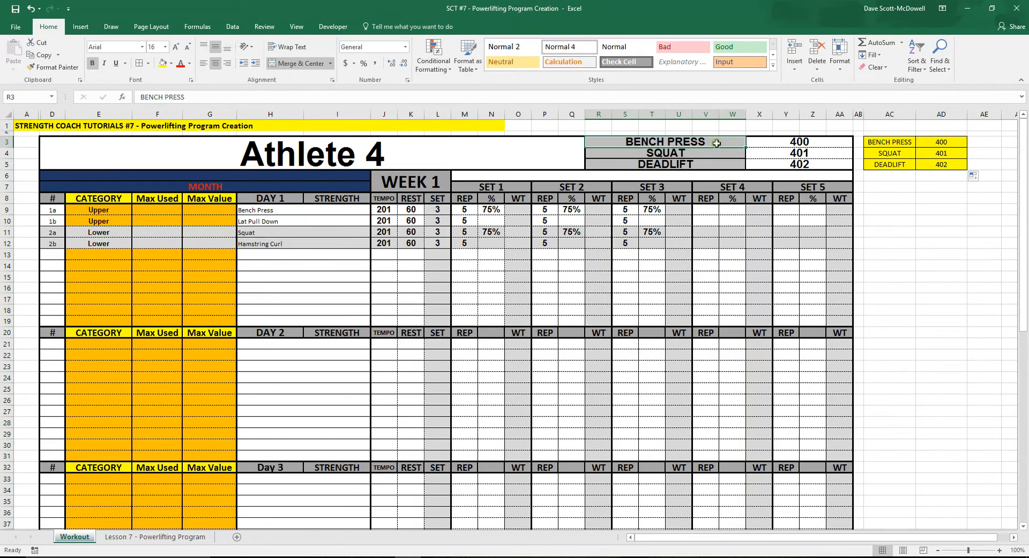
{"action": "mouse_move", "coordinate": [929, 238]}
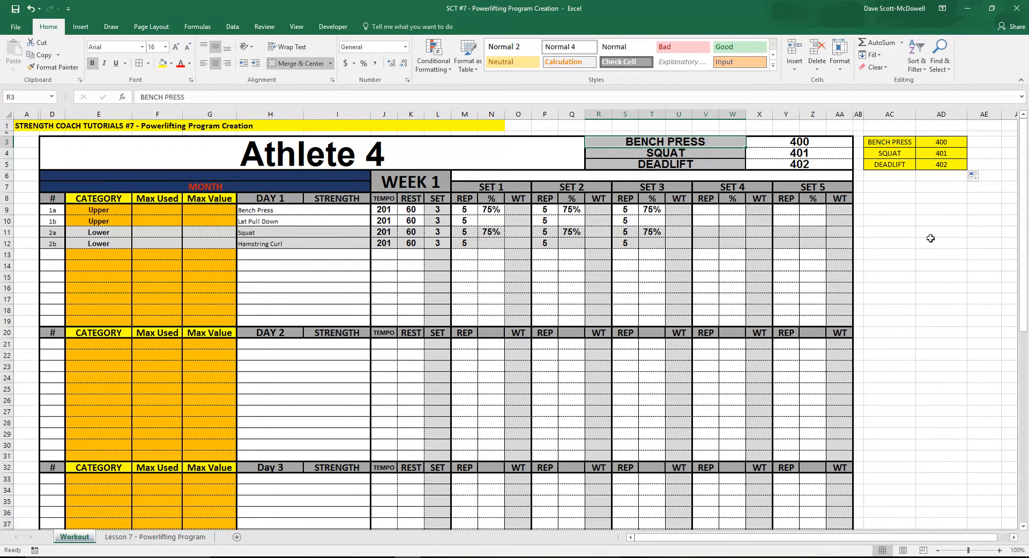
{"action": "left_click", "coordinate": [940, 232]}
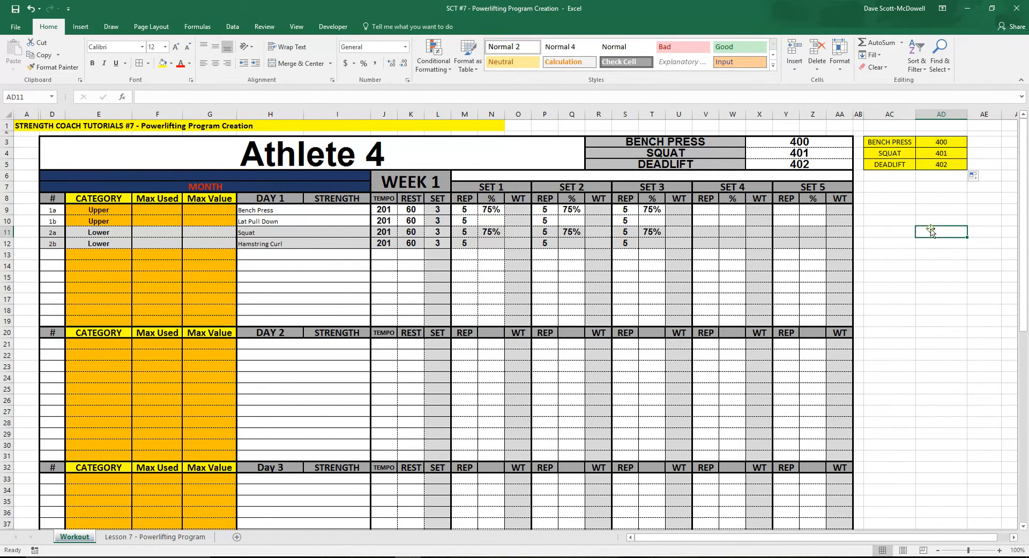
{"action": "left_click", "coordinate": [300, 287]}
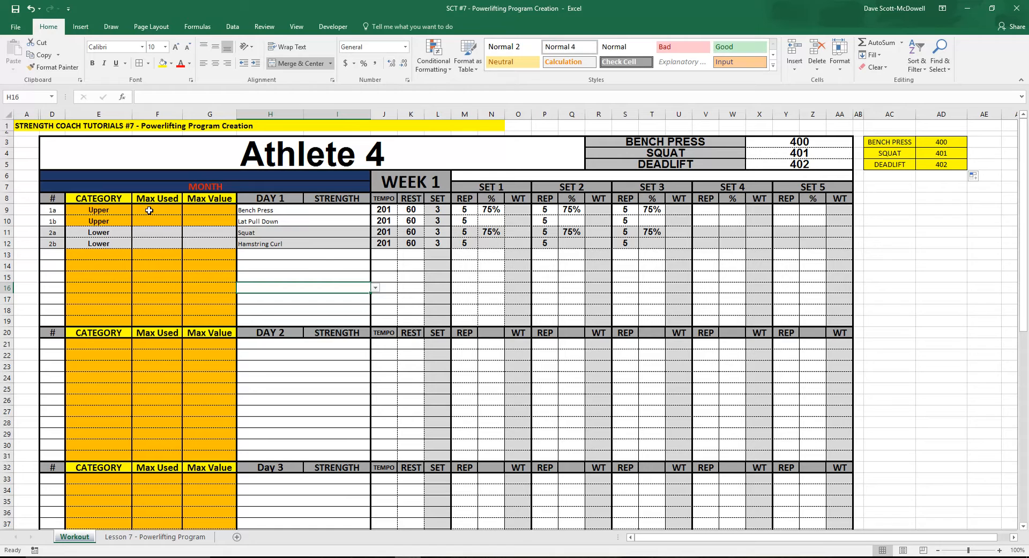
- Add a lift-name dropdown list to the first day 1 Max Used cell using data validation
{"action": "left_click", "coordinate": [157, 210]}
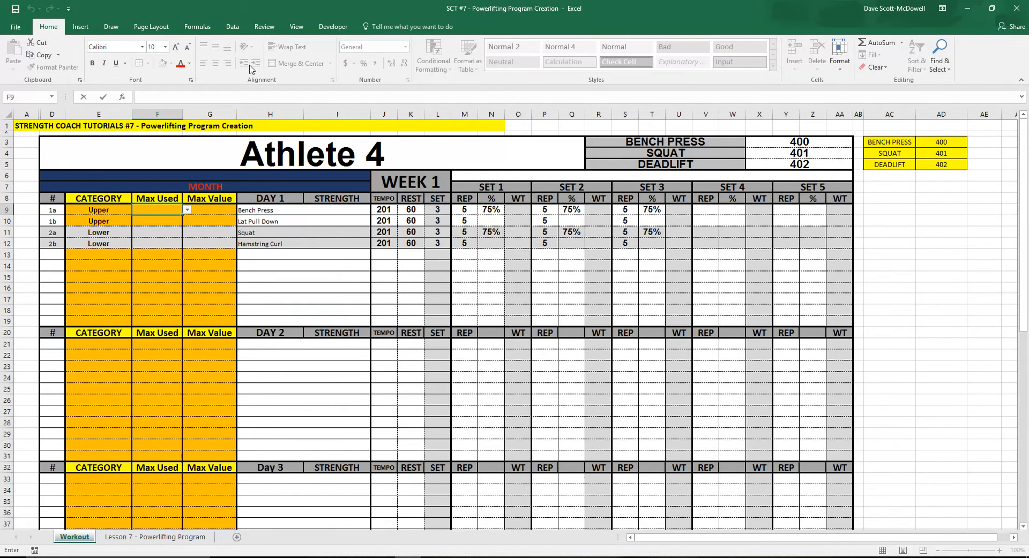
{"action": "left_click", "coordinate": [231, 27]}
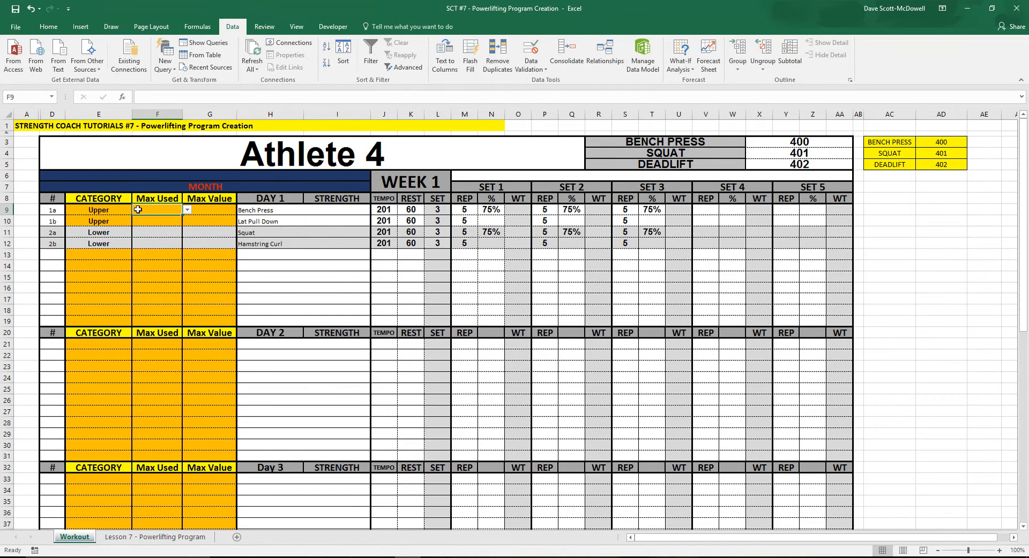
{"action": "left_click", "coordinate": [530, 56]}
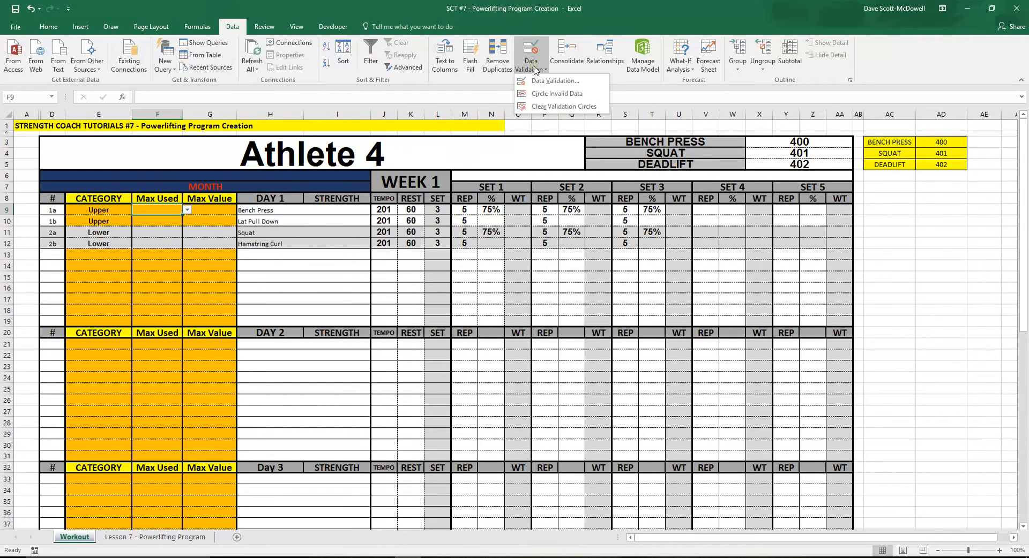
{"action": "left_click", "coordinate": [556, 81]}
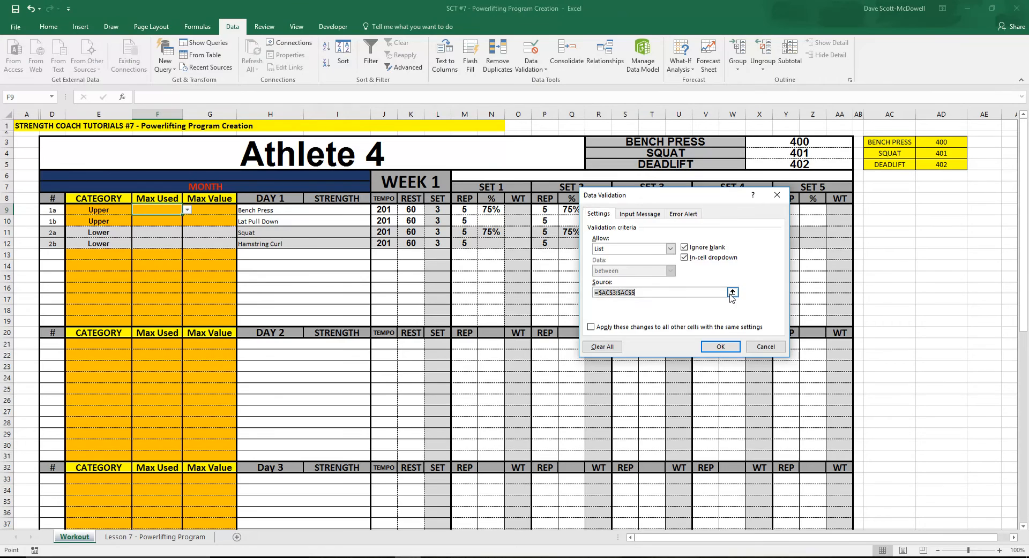
{"action": "left_click", "coordinate": [731, 292]}
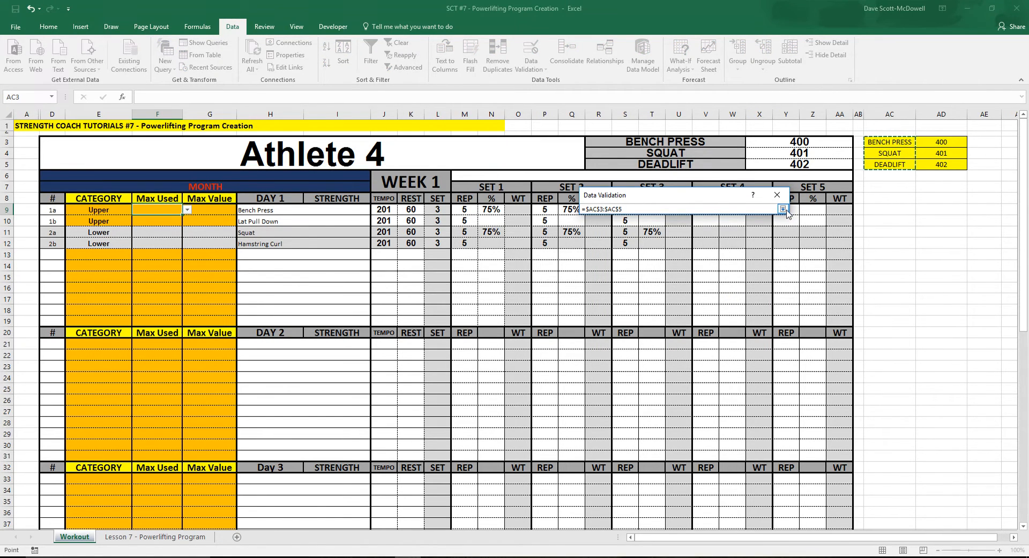
{"action": "left_click", "coordinate": [782, 209]}
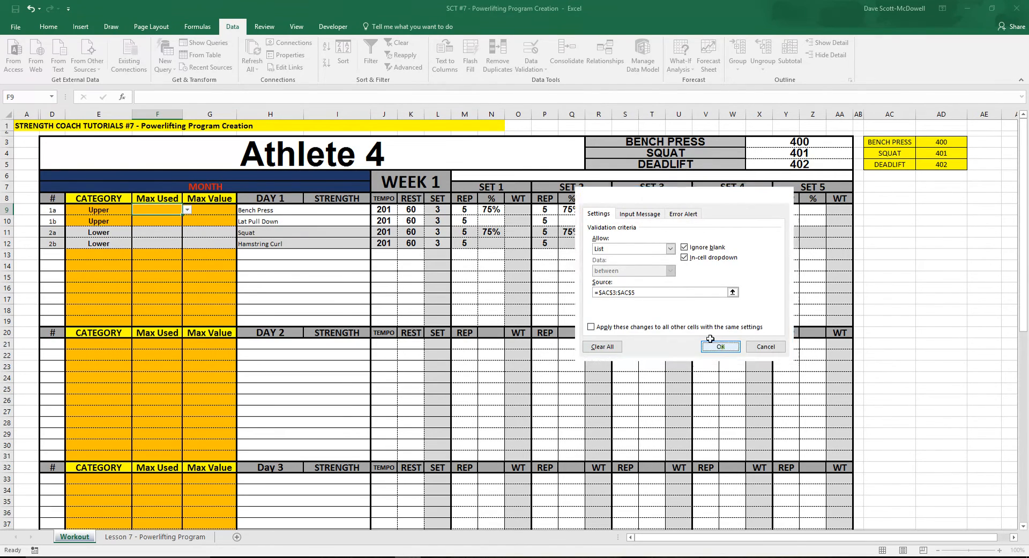
{"action": "left_click", "coordinate": [719, 347]}
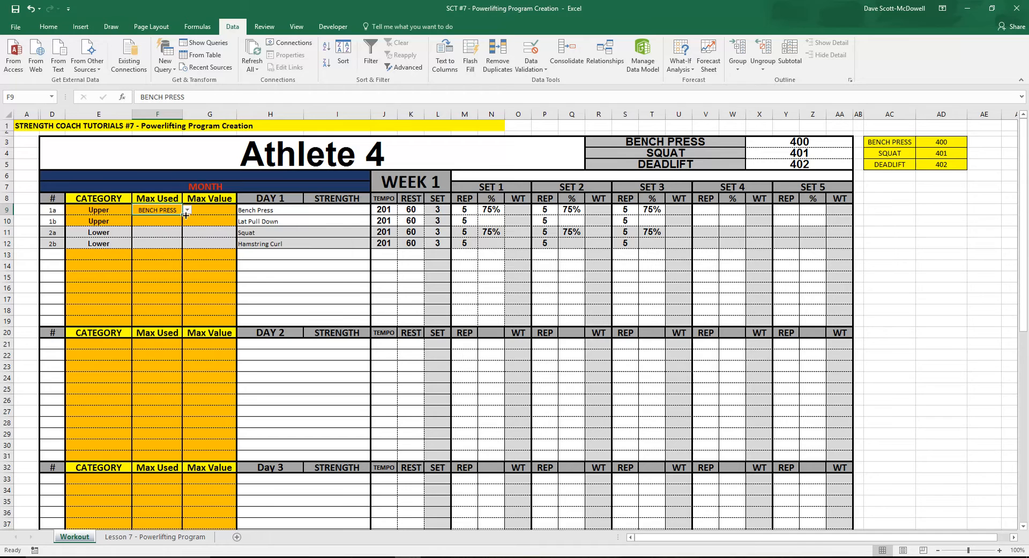
- Copy BENCH PRESS down the day 1 Max Used column and clear the second cell
{"action": "left_click_drag", "start_coordinate": [157, 210], "coordinate": [157, 299]}
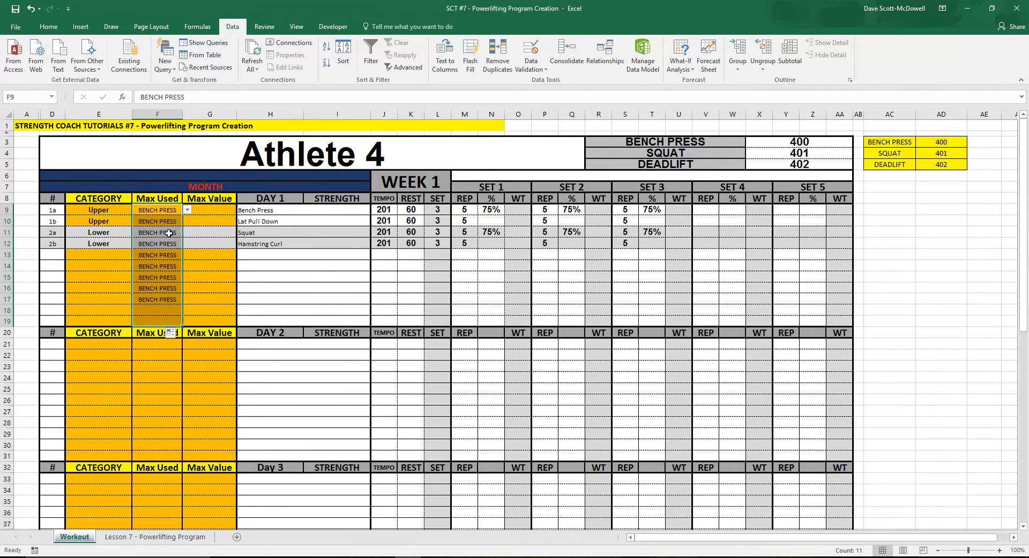
{"action": "left_click", "coordinate": [157, 221]}
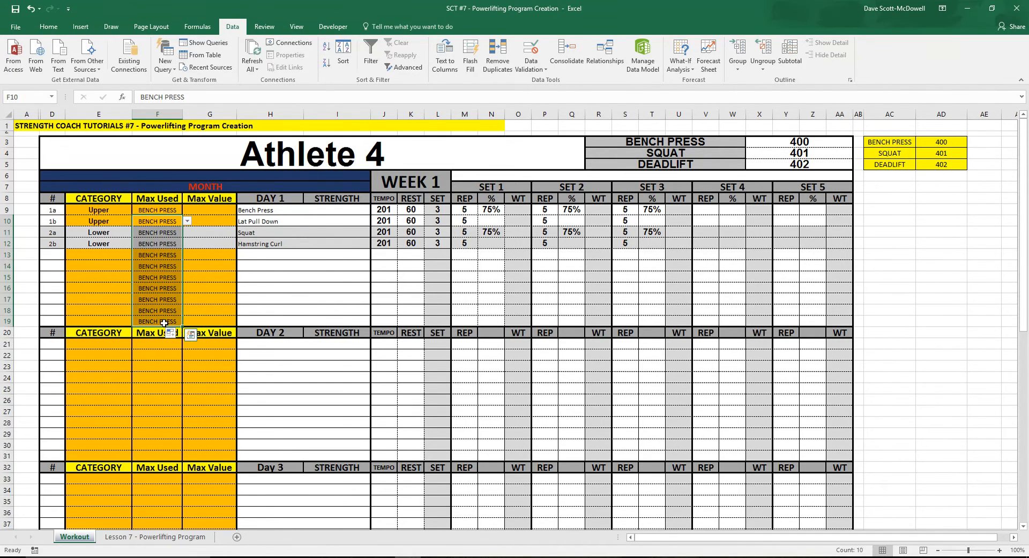
{"action": "key", "text": "Delete"}
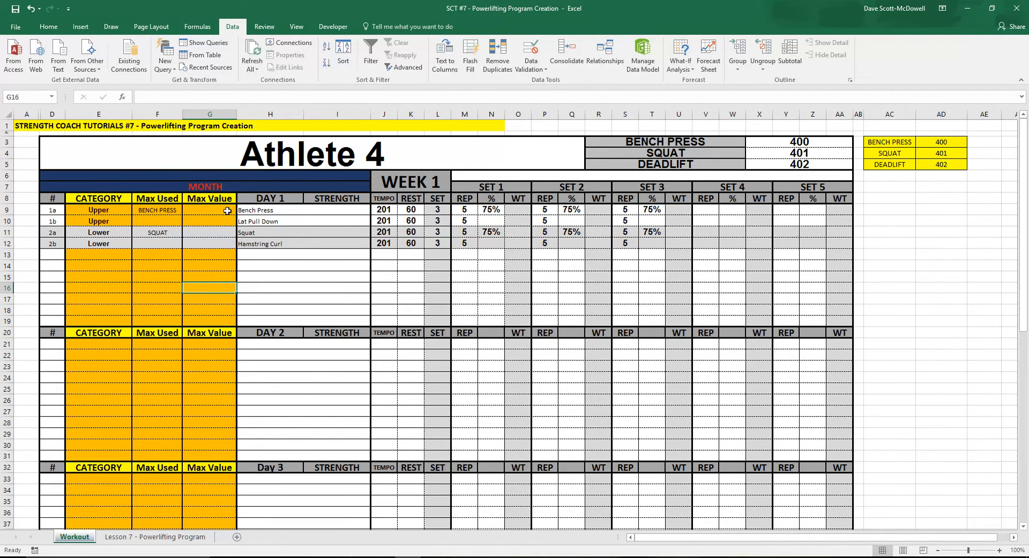
- Enter =VLOOKUP(F9,$AC$3:$AD$5,2,FALSE) in the first Max Value cell to fetch the lift's max
{"action": "left_click", "coordinate": [209, 210]}
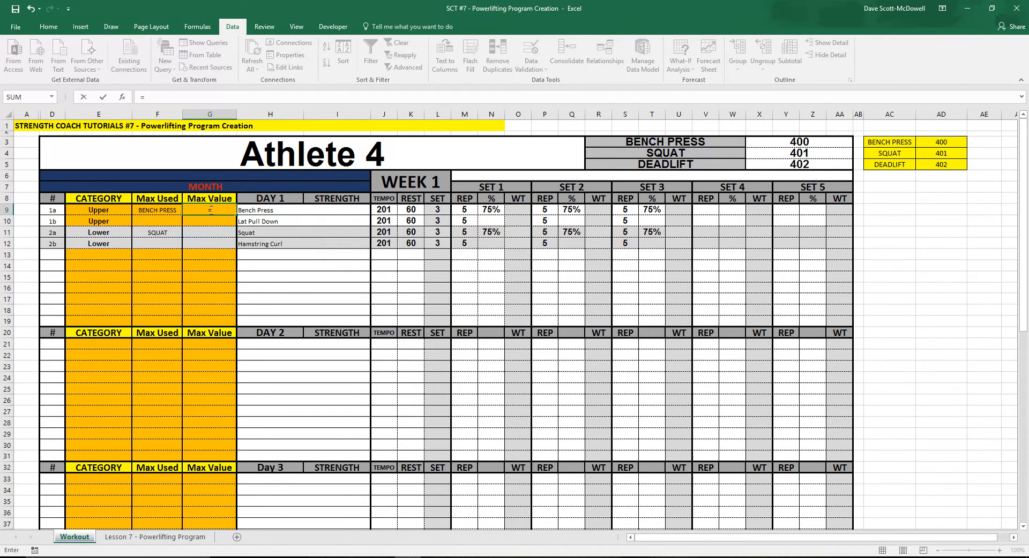
{"action": "type", "text": "=vlookup("}
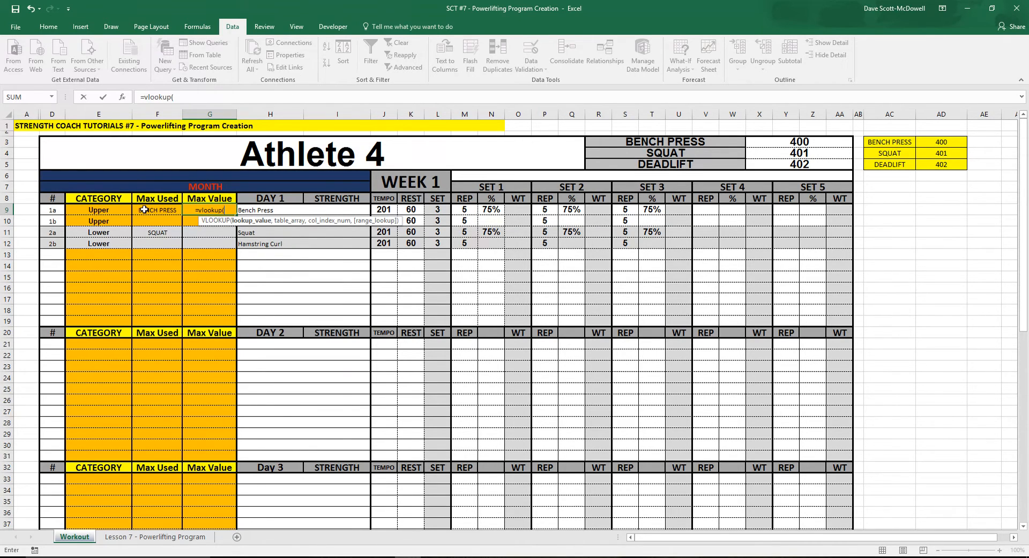
{"action": "left_click", "coordinate": [157, 210]}
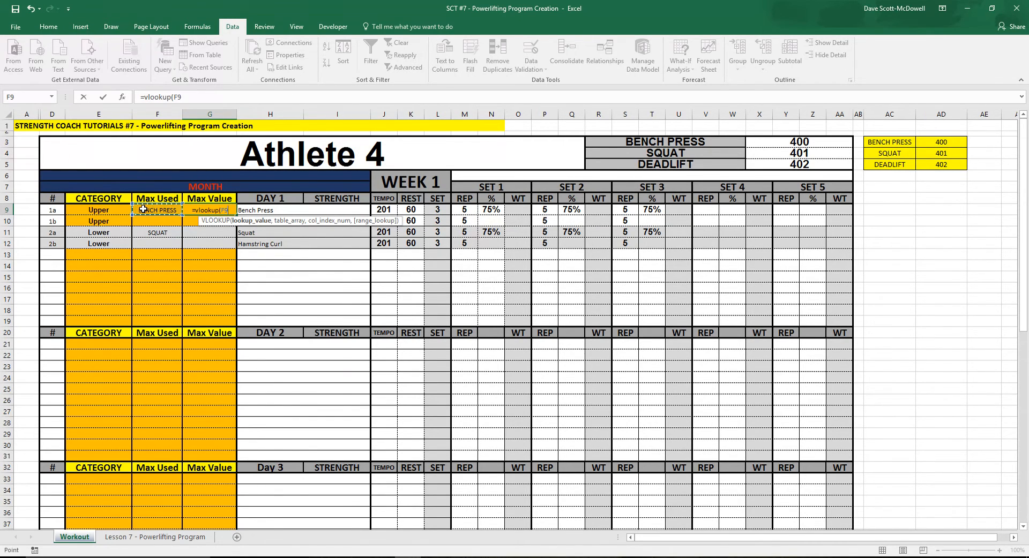
{"action": "type", "text": ",AC3:AD5"}
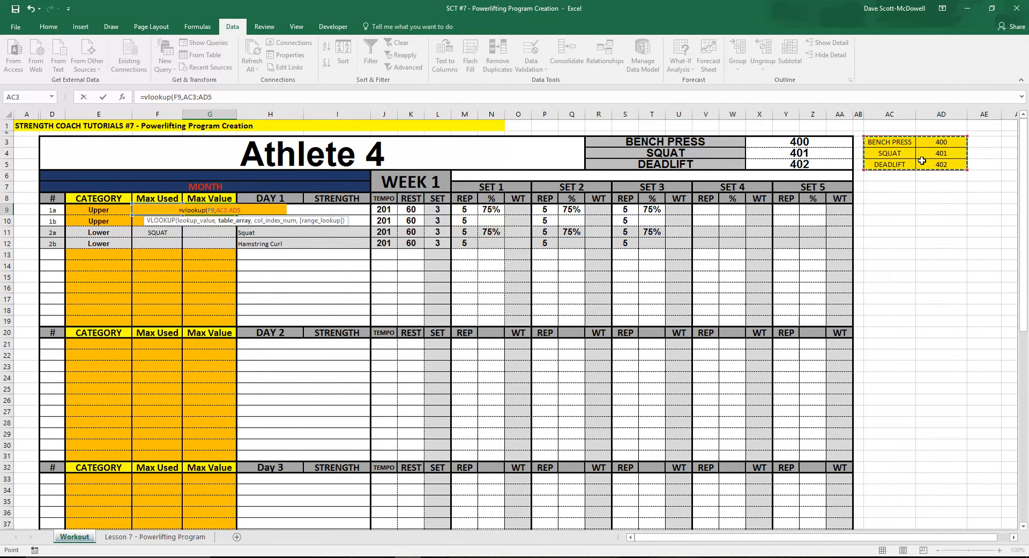
{"action": "mouse_move", "coordinate": [934, 151]}
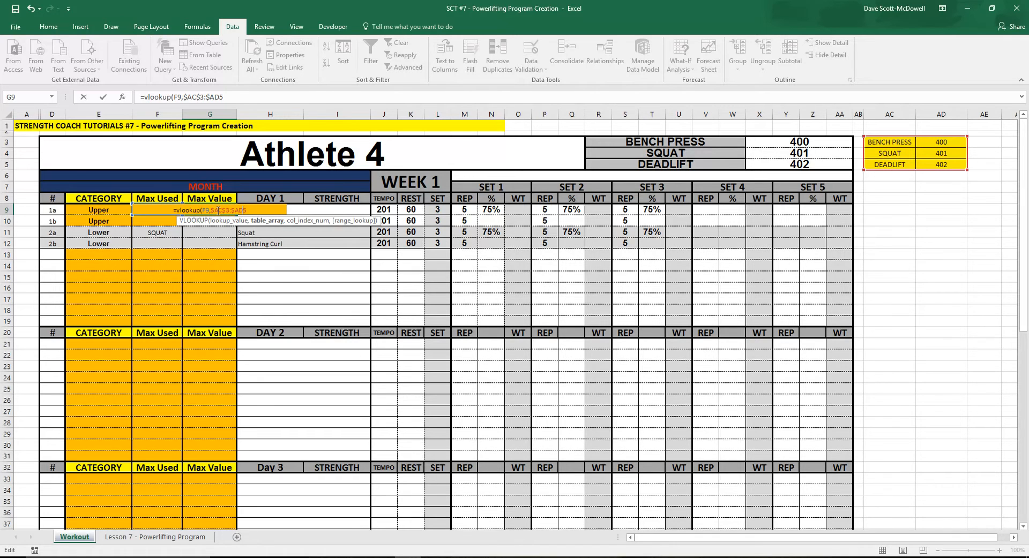
{"action": "type", "text": "5,"}
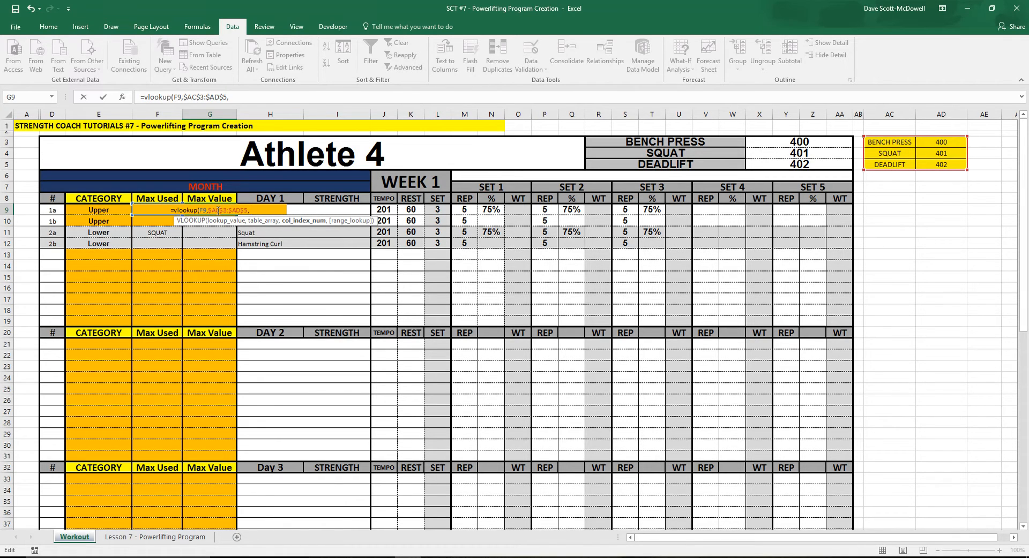
{"action": "type", "text": "2"}
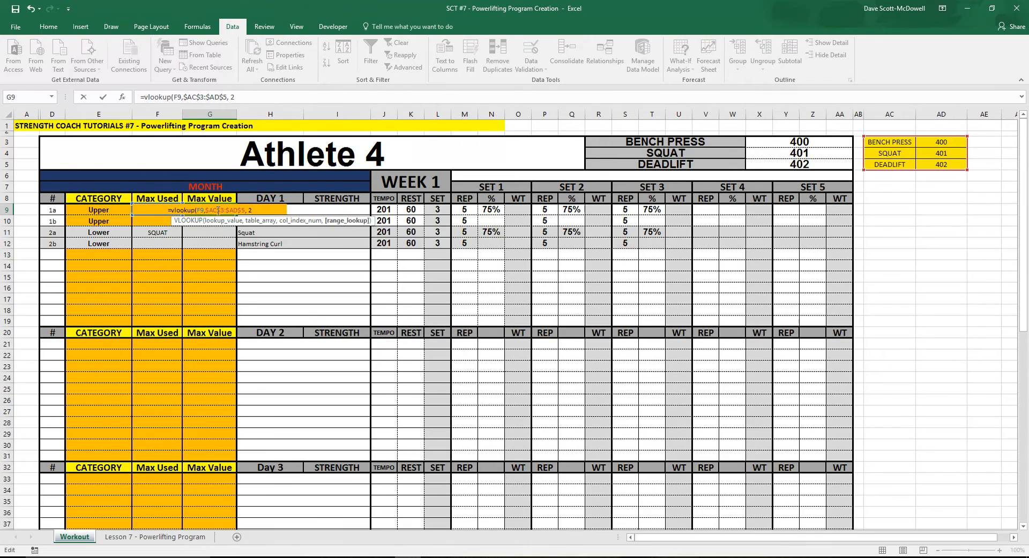
{"action": "type", "text": ", false)"}
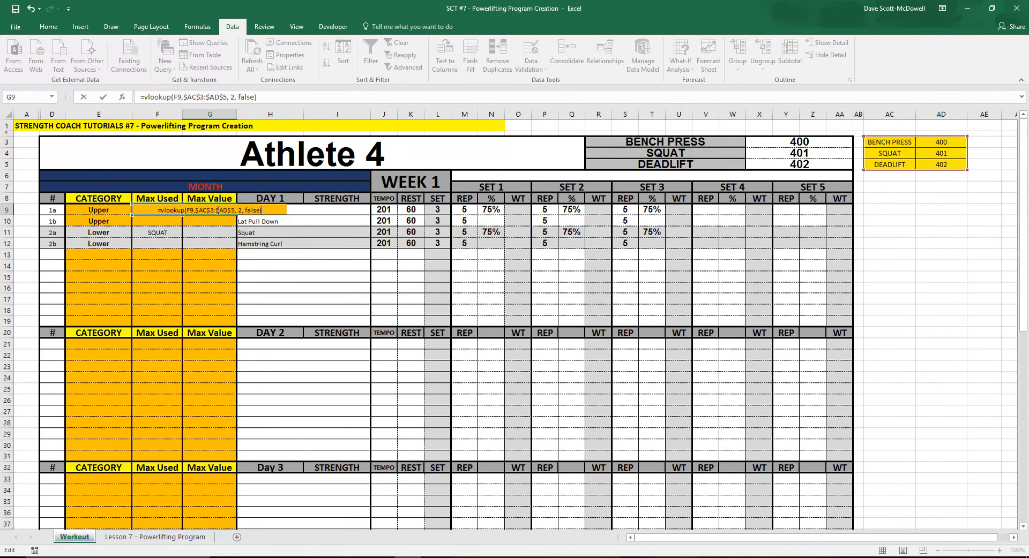
{"action": "key", "text": "Return"}
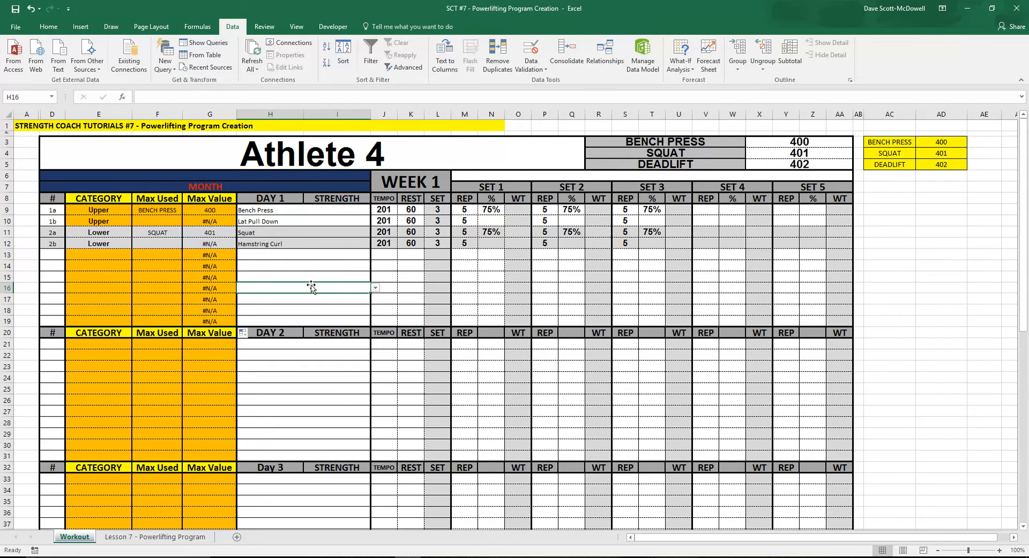
{"action": "mouse_move", "coordinate": [170, 228]}
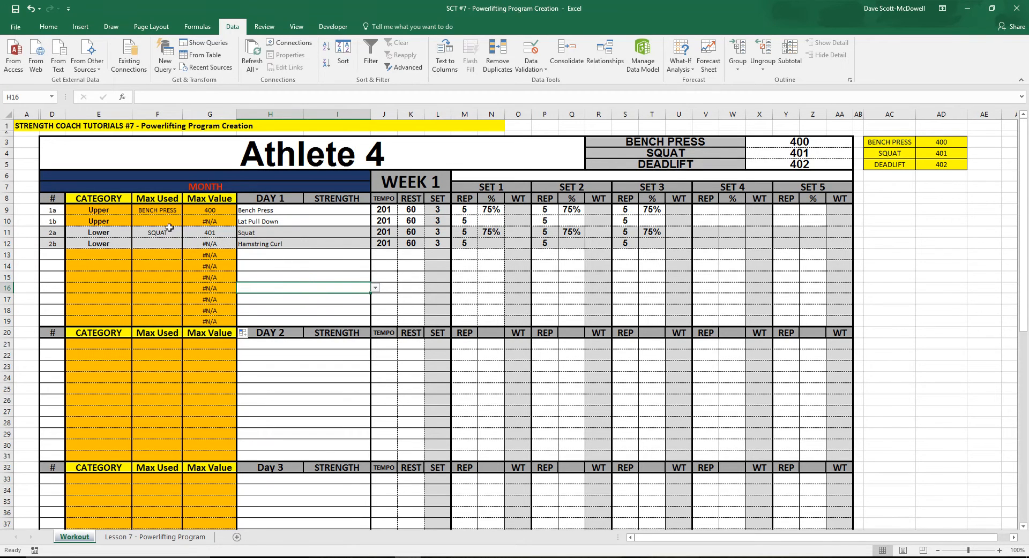
{"action": "left_click", "coordinate": [157, 232]}
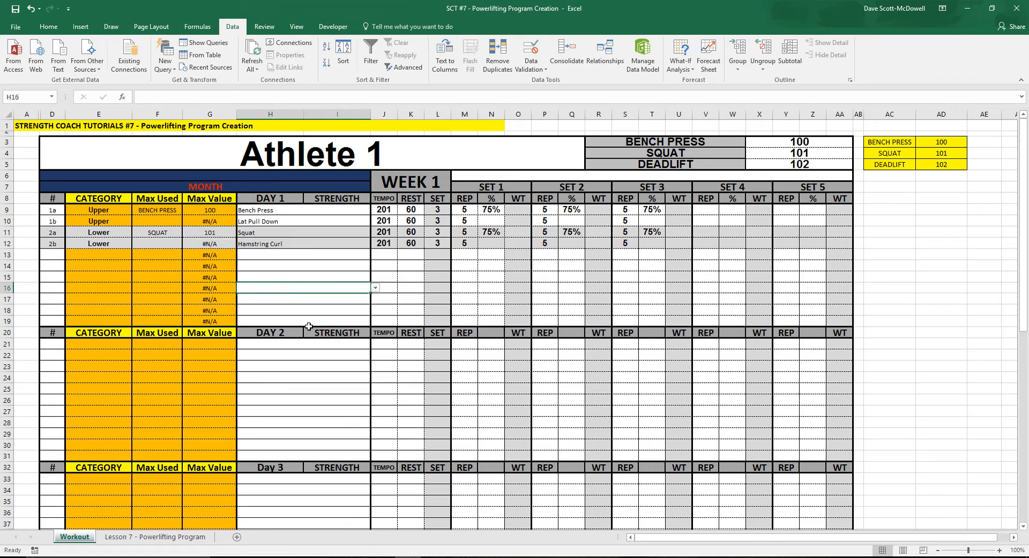
- Confirm the Day 1 Set 1 cells N9:N19 use the Percentage format, showing 75%
{"action": "left_click", "coordinate": [490, 210]}
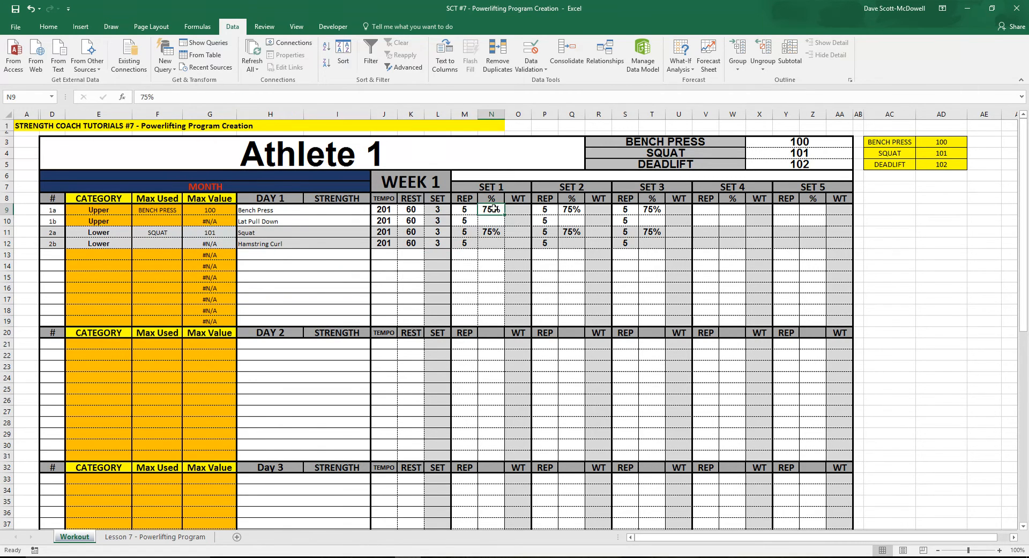
{"action": "left_click_drag", "start_coordinate": [490, 210], "coordinate": [490, 321]}
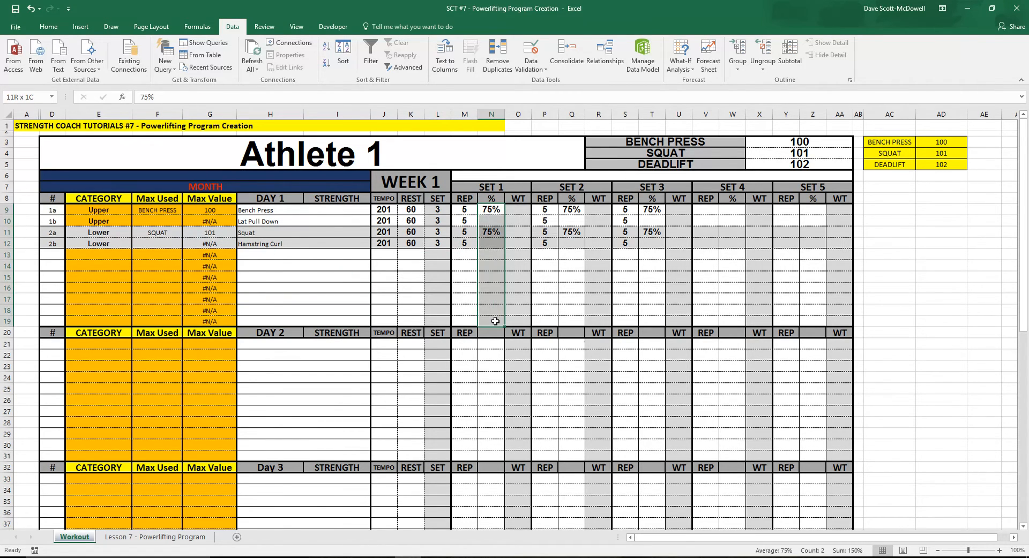
{"action": "left_click", "coordinate": [48, 27]}
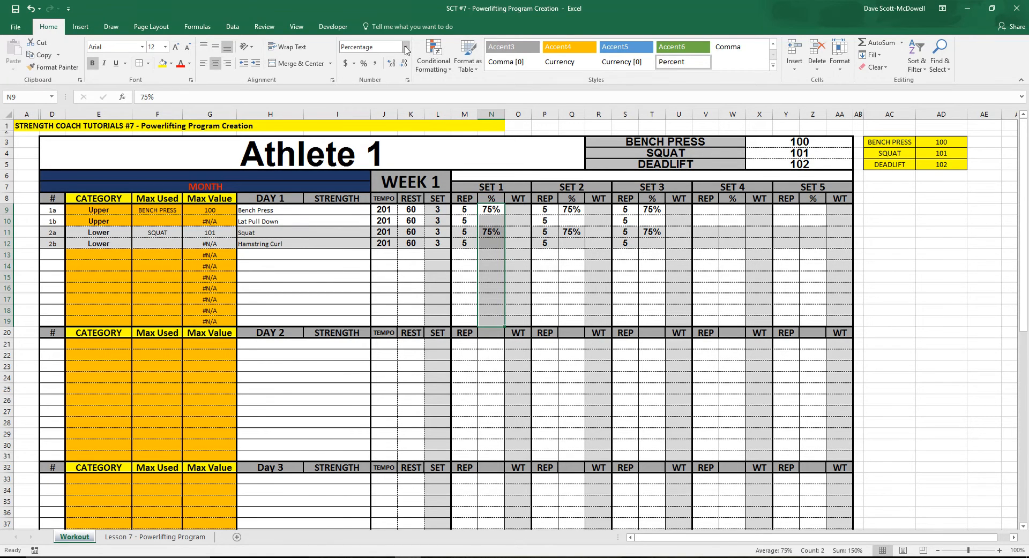
{"action": "left_click", "coordinate": [518, 299]}
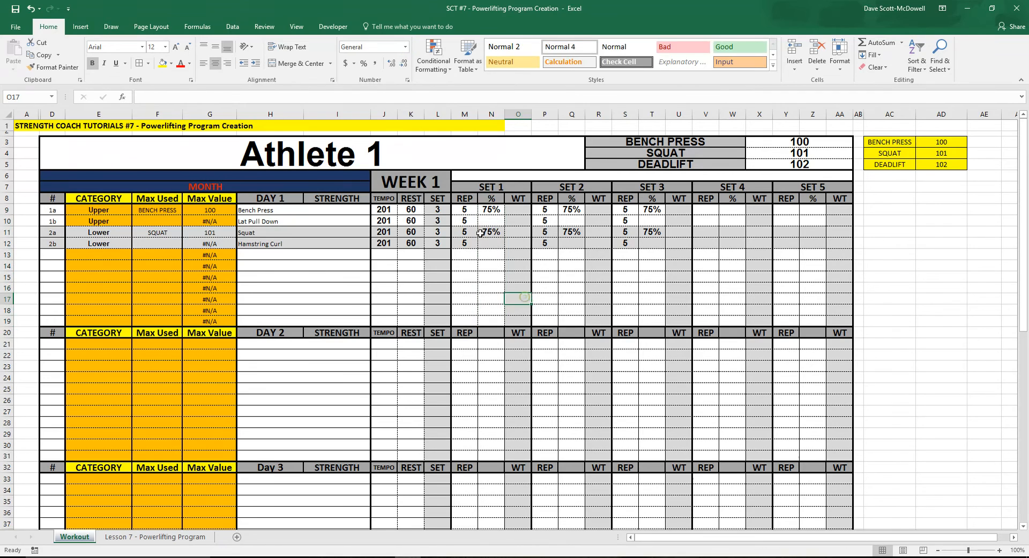
{"action": "left_click", "coordinate": [490, 210]}
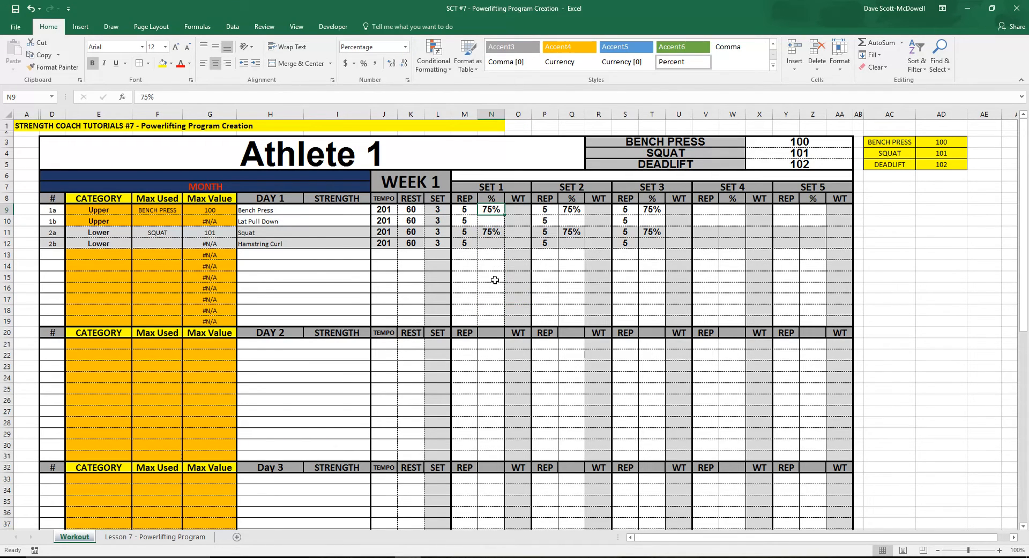
{"action": "left_click", "coordinate": [517, 209]}
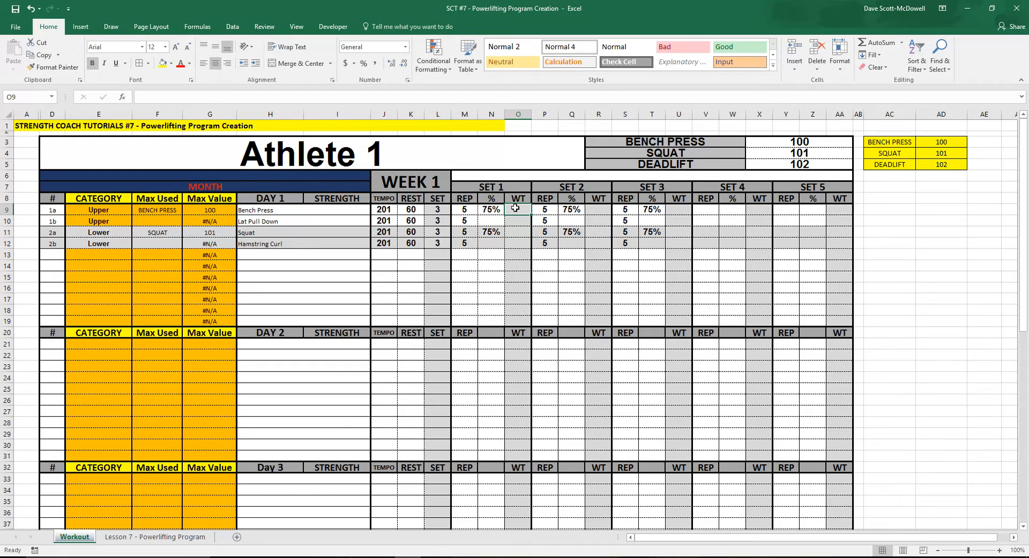
- Enter =IFERROR(MROUND(N9*$G9,5),"") in the Bench Press Set 1 weight cell O9
{"action": "type", "text": "=iferror"}
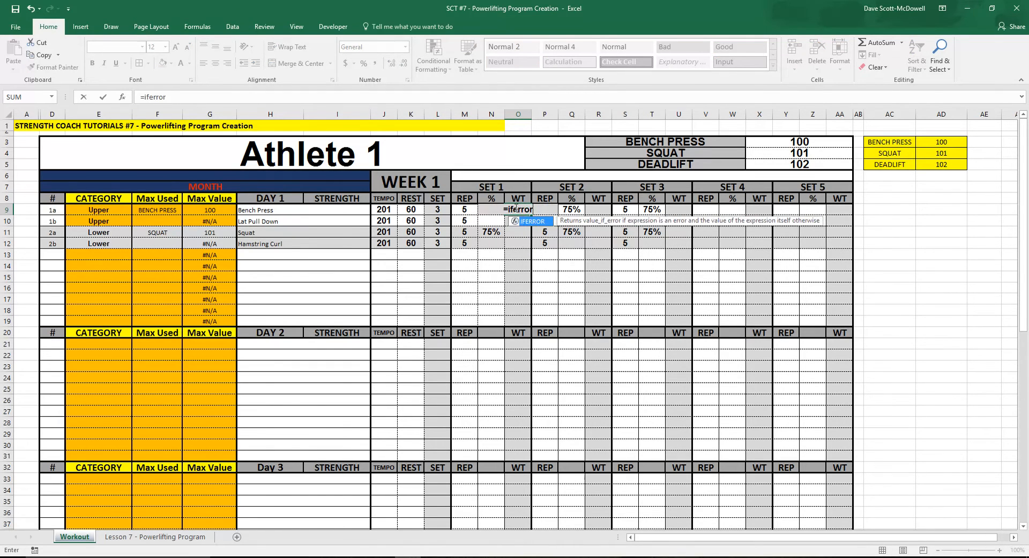
{"action": "type", "text": "("}
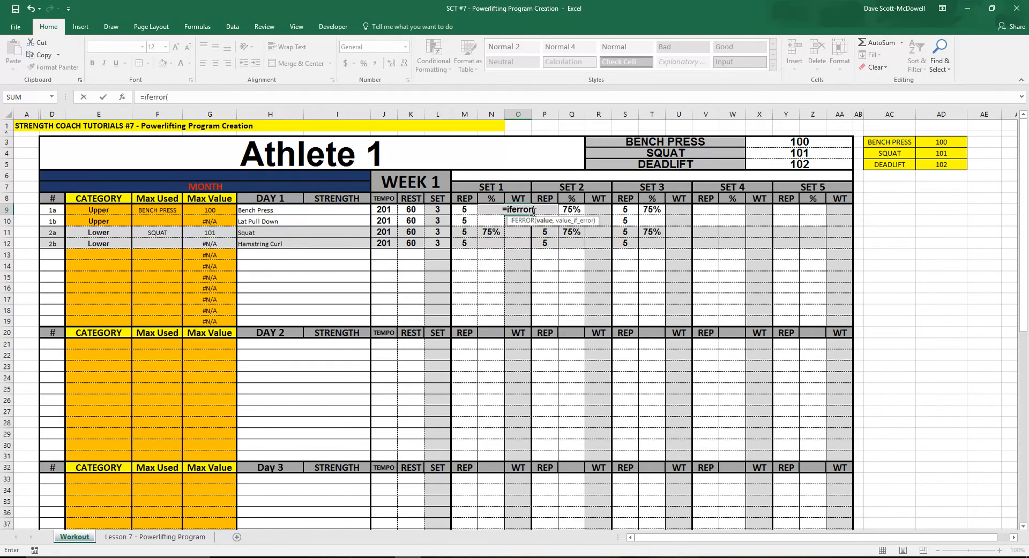
{"action": "mouse_move", "coordinate": [537, 197]}
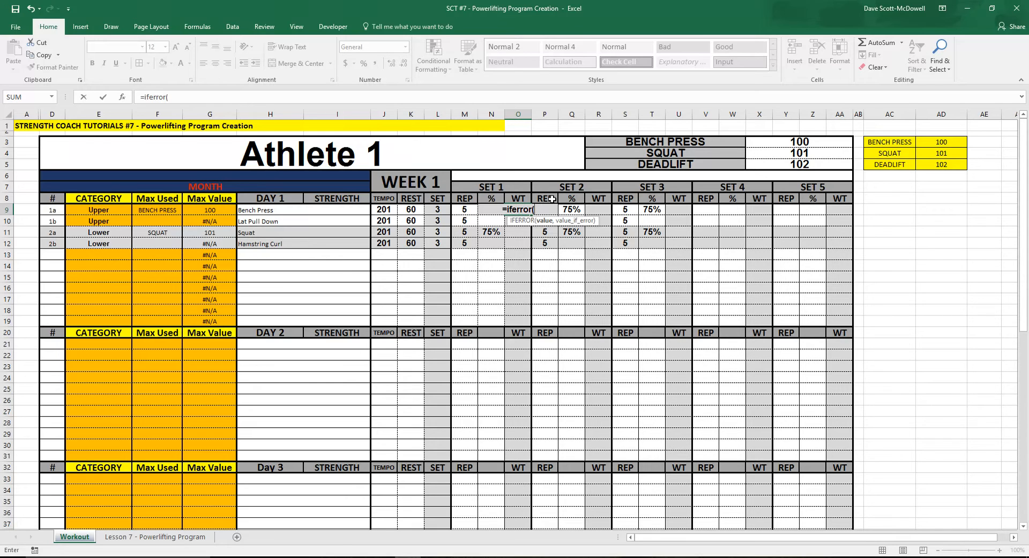
{"action": "type", "text": "mround(n9*"}
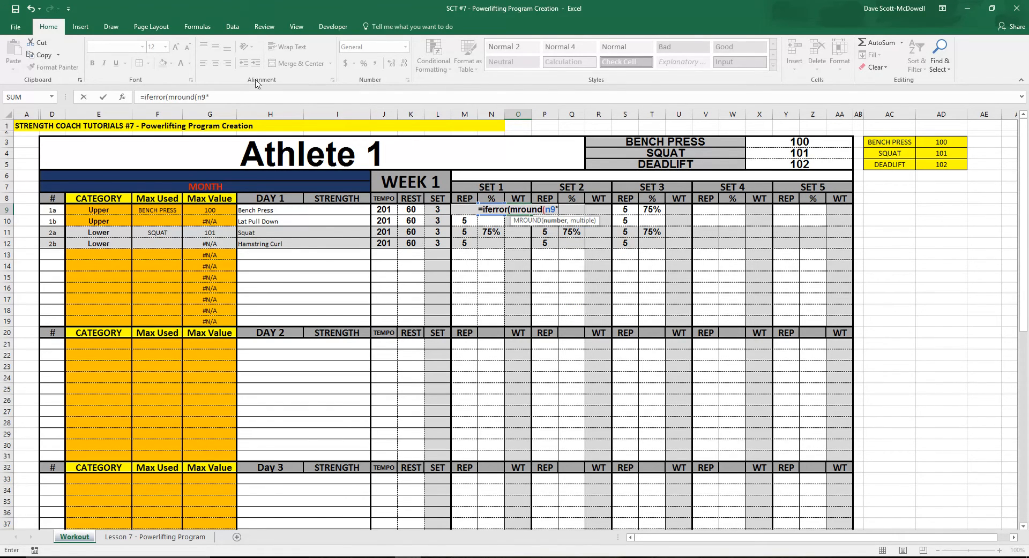
{"action": "type", "text": "g9"}
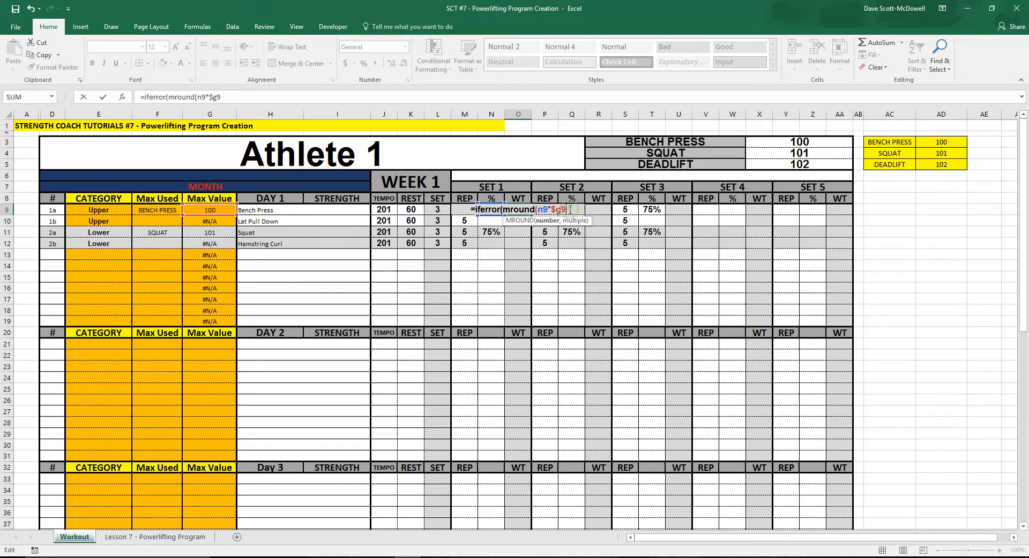
{"action": "type", "text": ", 5"}
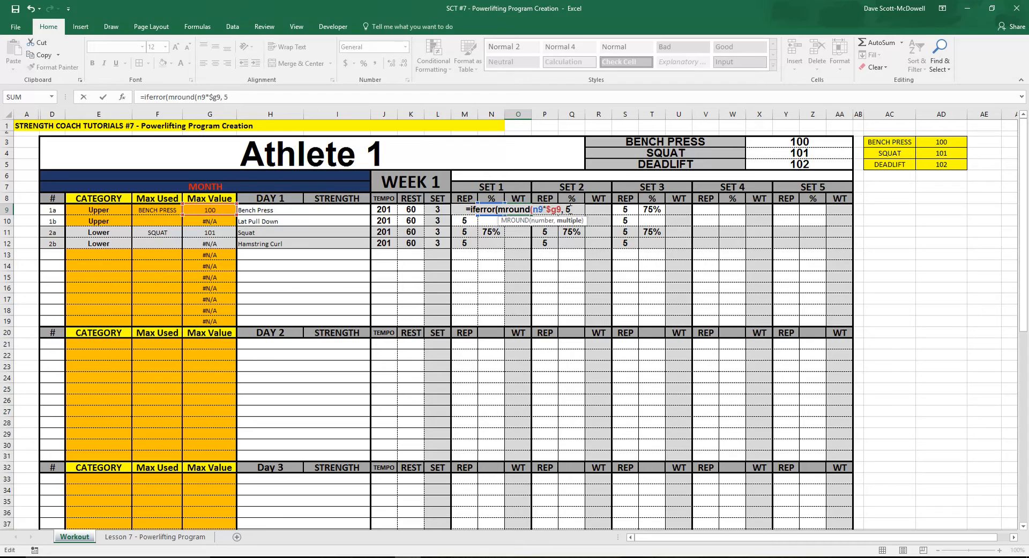
{"action": "type", "text": ","}
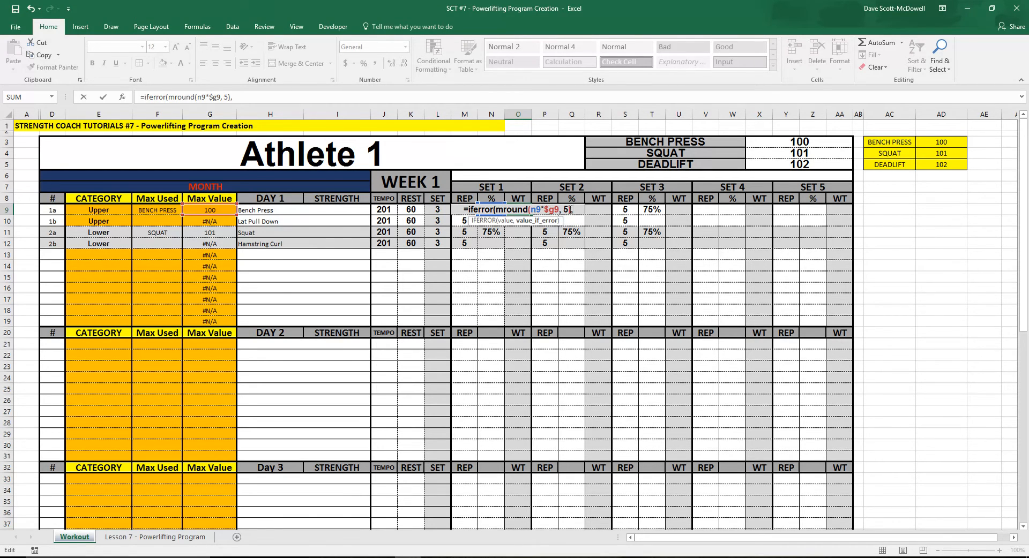
{"action": "type", "text": "\"\""}
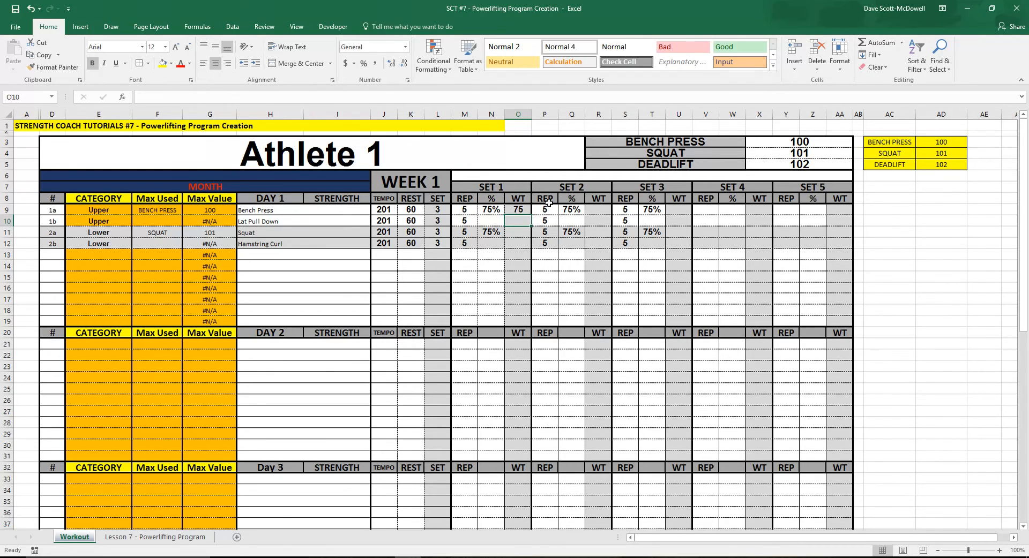
- Choose Athlete 2 in the name dropdown and fill the O9 weight formula down to O19
{"action": "left_click", "coordinate": [517, 210]}
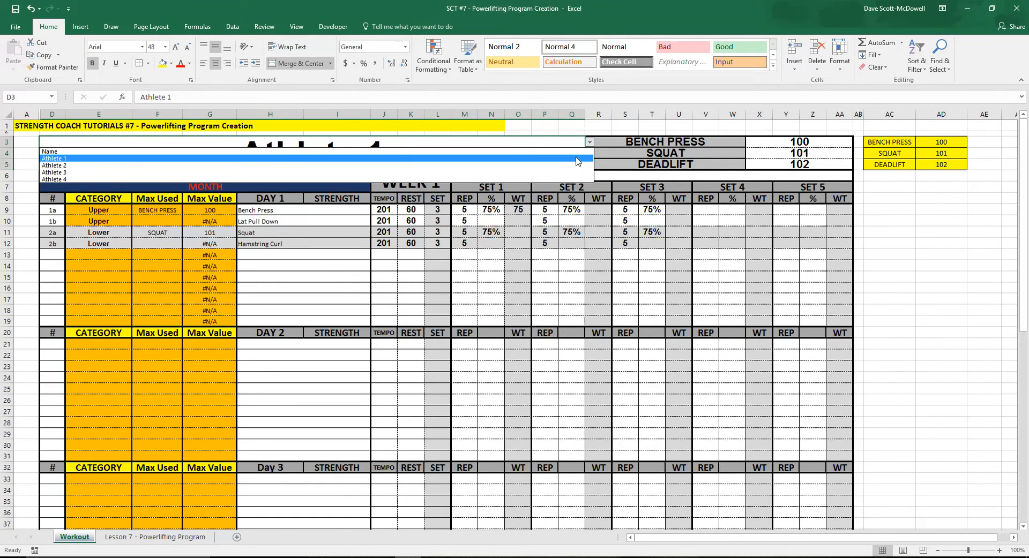
{"action": "left_click", "coordinate": [55, 165]}
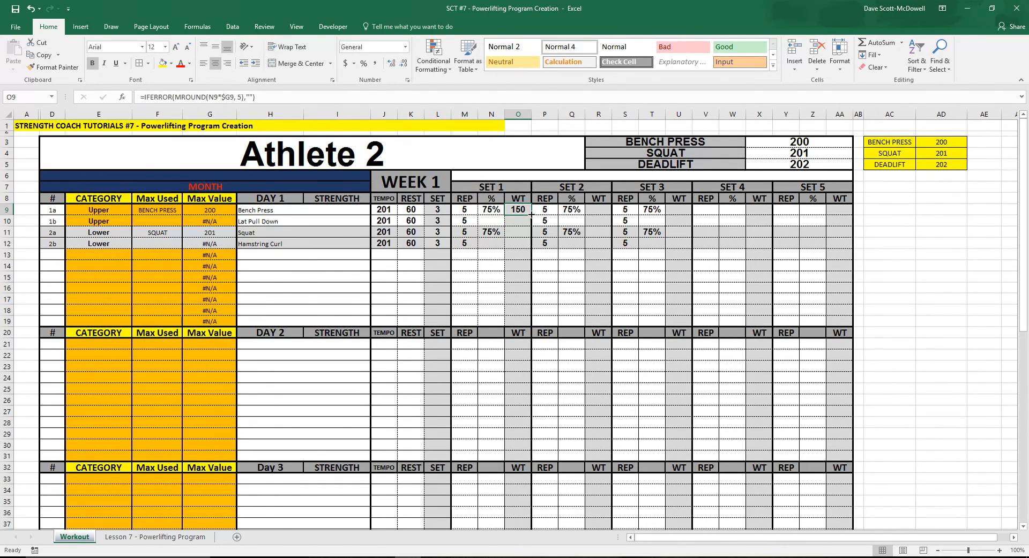
{"action": "left_click", "coordinate": [651, 300]}
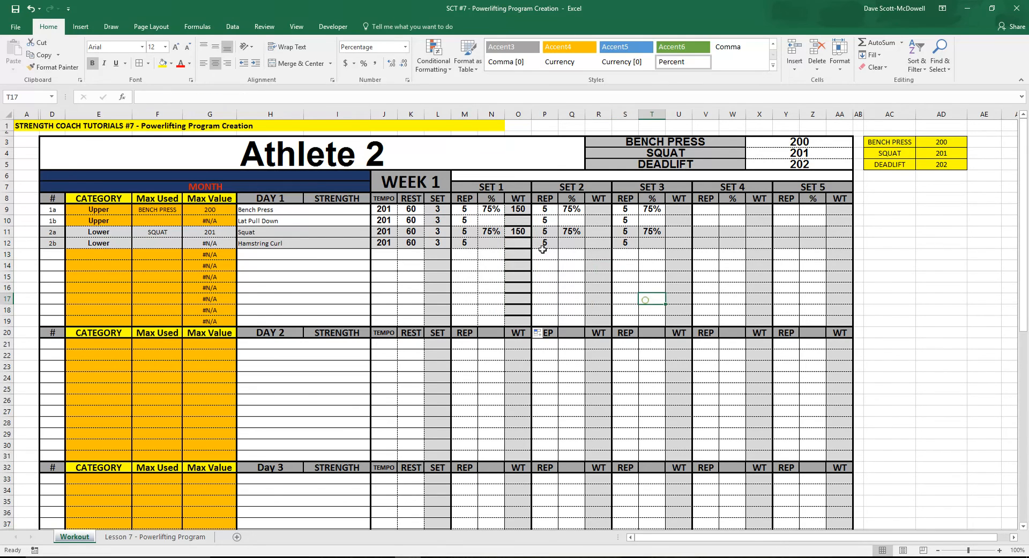
{"action": "left_click", "coordinate": [517, 209]}
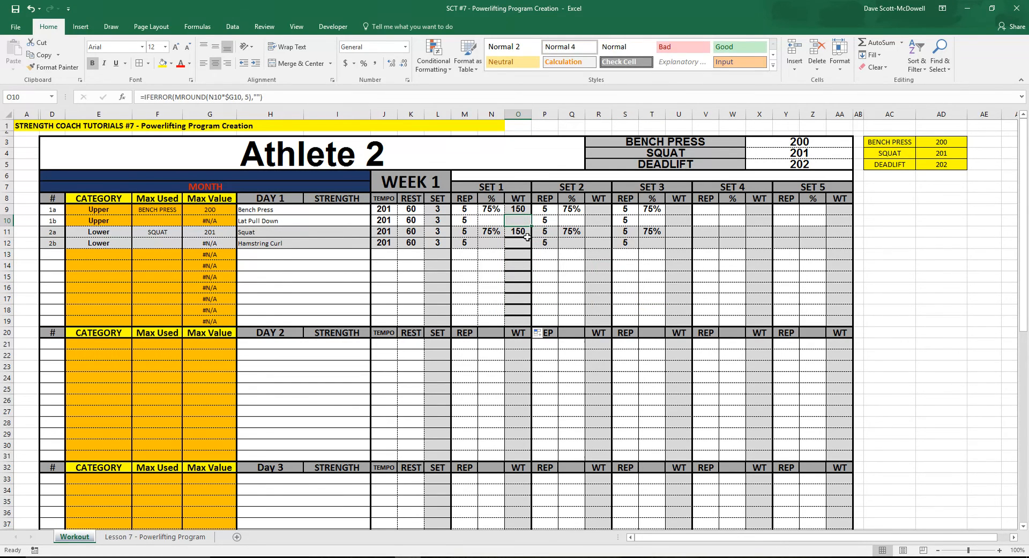
- Apply borders to the Set 1 weight cells O9:O19 through More Borders
{"action": "left_click_drag", "start_coordinate": [517, 208], "coordinate": [517, 318]}
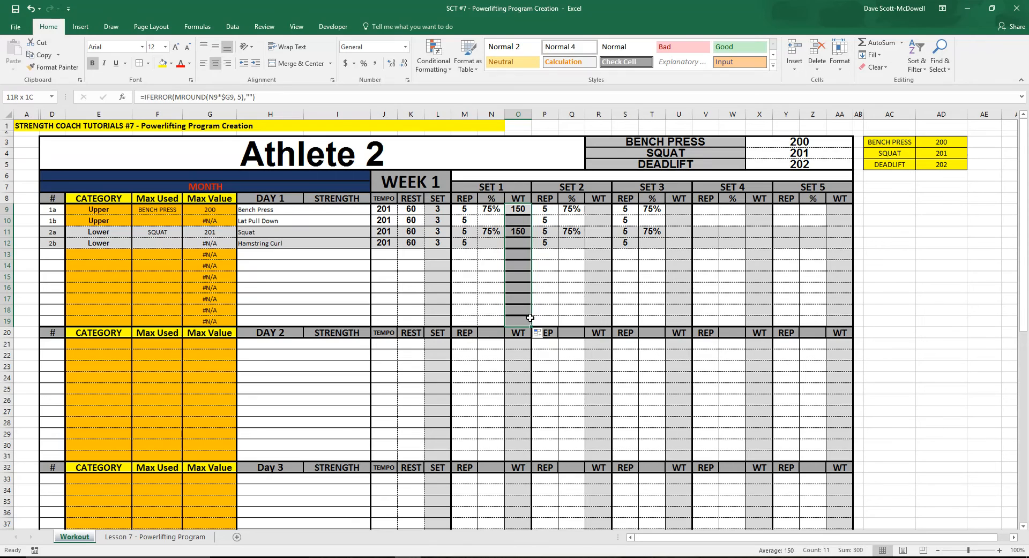
{"action": "left_click", "coordinate": [137, 63]}
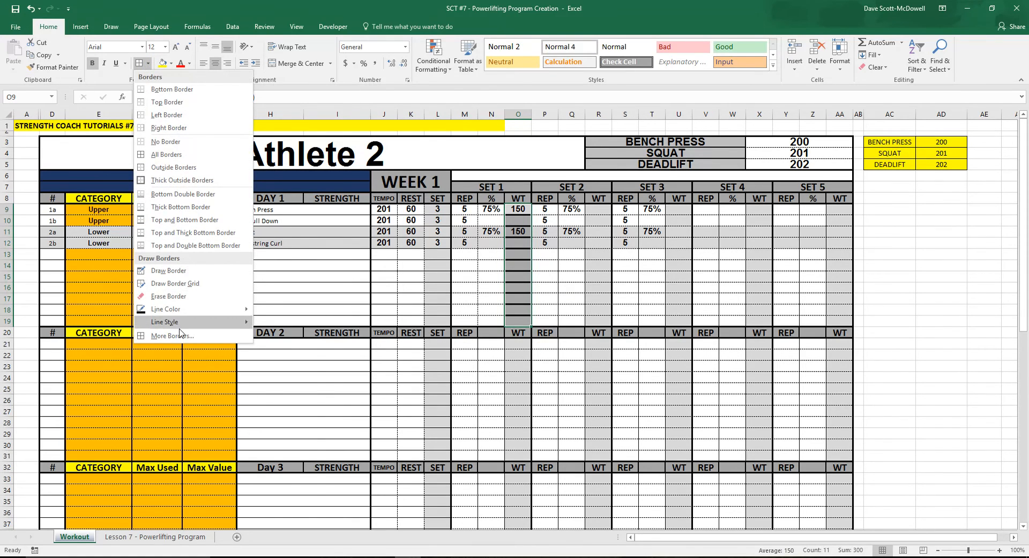
{"action": "left_click", "coordinate": [173, 335]}
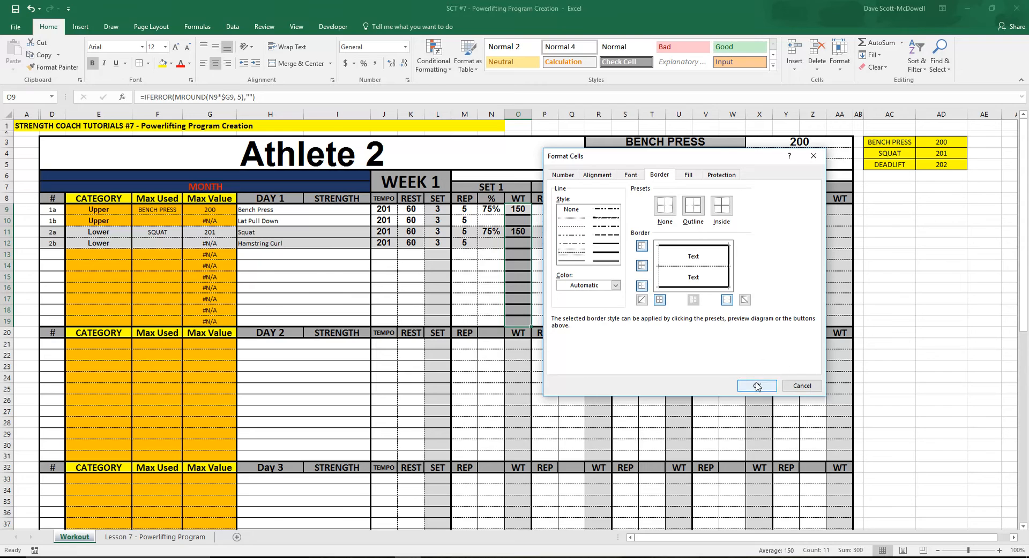
{"action": "left_click", "coordinate": [756, 386]}
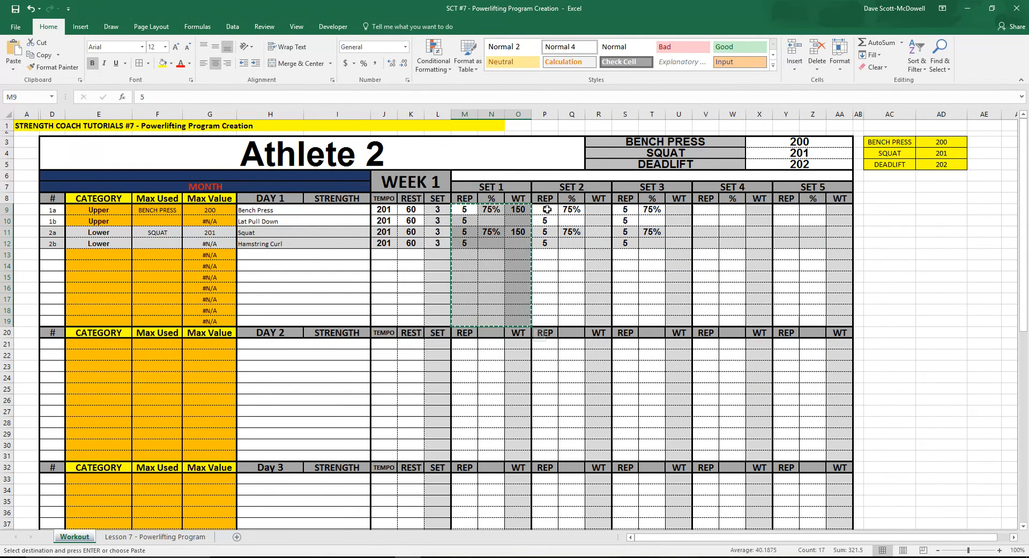
- Paste the Set 1 block into Sets 2 and 3 and set the Set 2 Squat percentage to 60%
{"action": "left_click", "coordinate": [544, 210]}
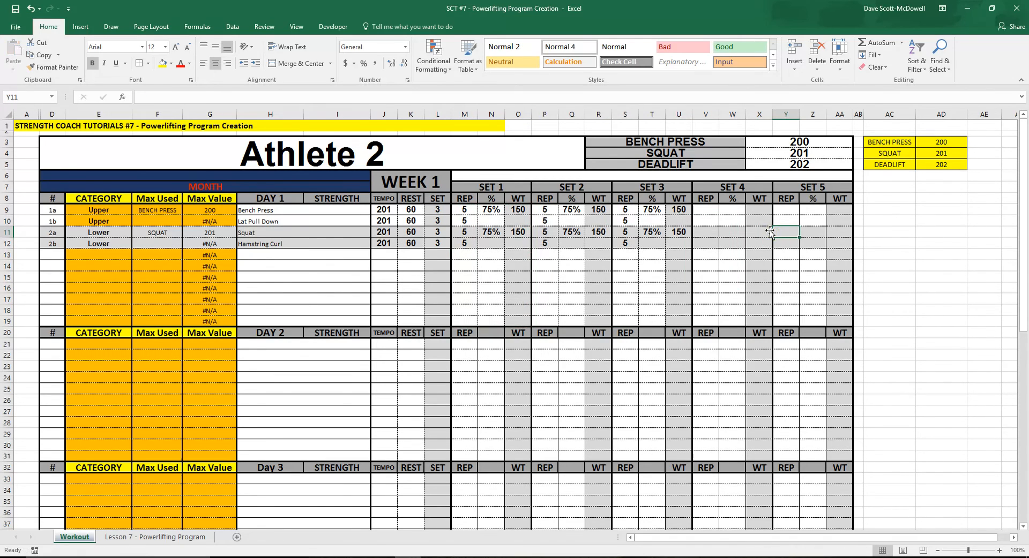
{"action": "left_click", "coordinate": [570, 209]}
{"action": "type", "text": "60"}
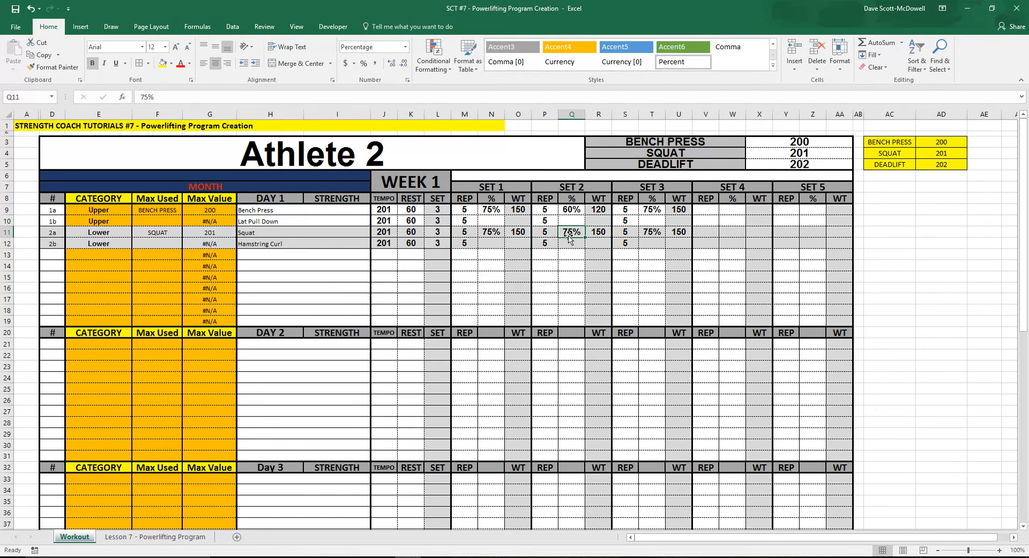
{"action": "type", "text": "6%"}
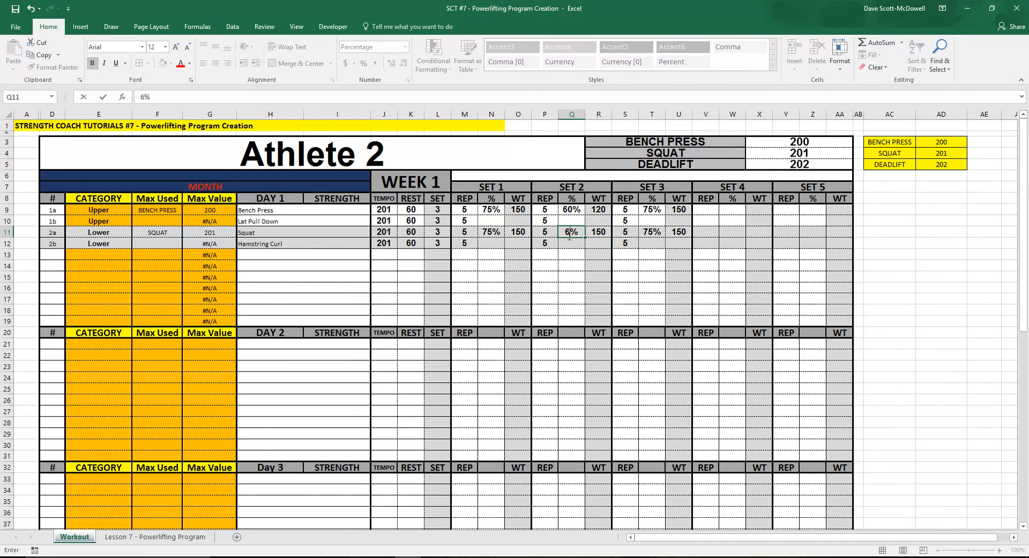
{"action": "key", "text": "Return"}
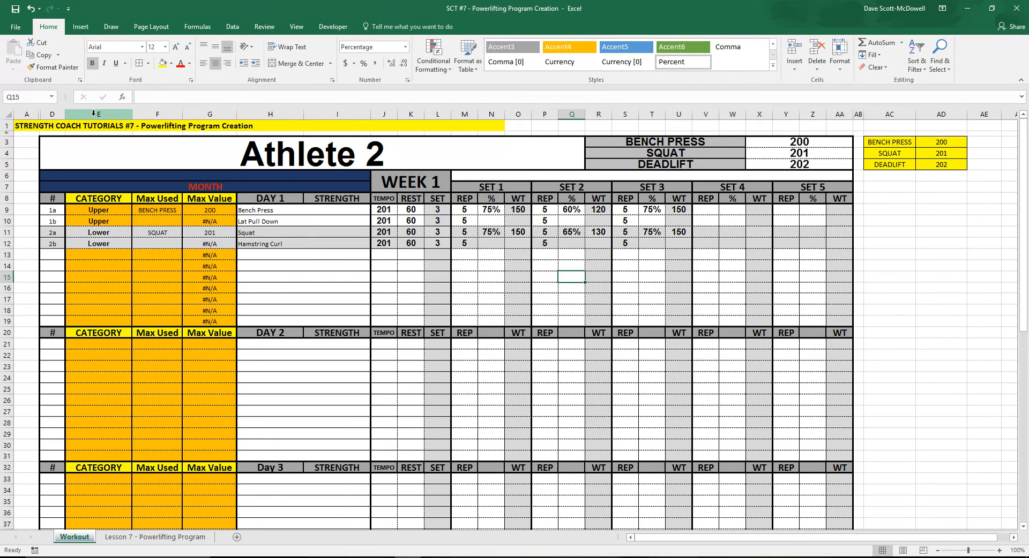
- Hide columns E:G (Category, Max Used, Max Value) and type THANK YOU!! beside the maxes table
{"action": "left_click", "coordinate": [98, 113]}
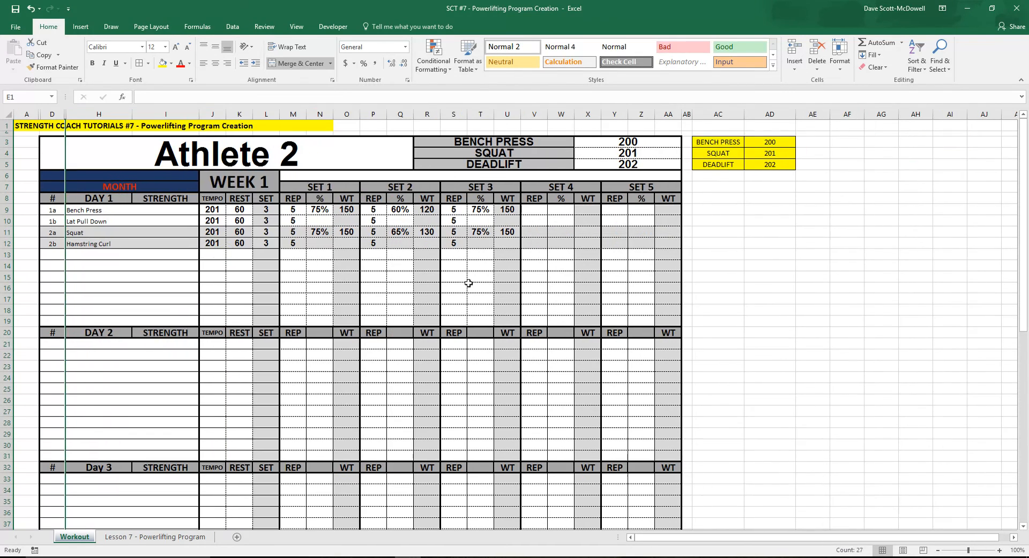
{"action": "left_click", "coordinate": [480, 287]}
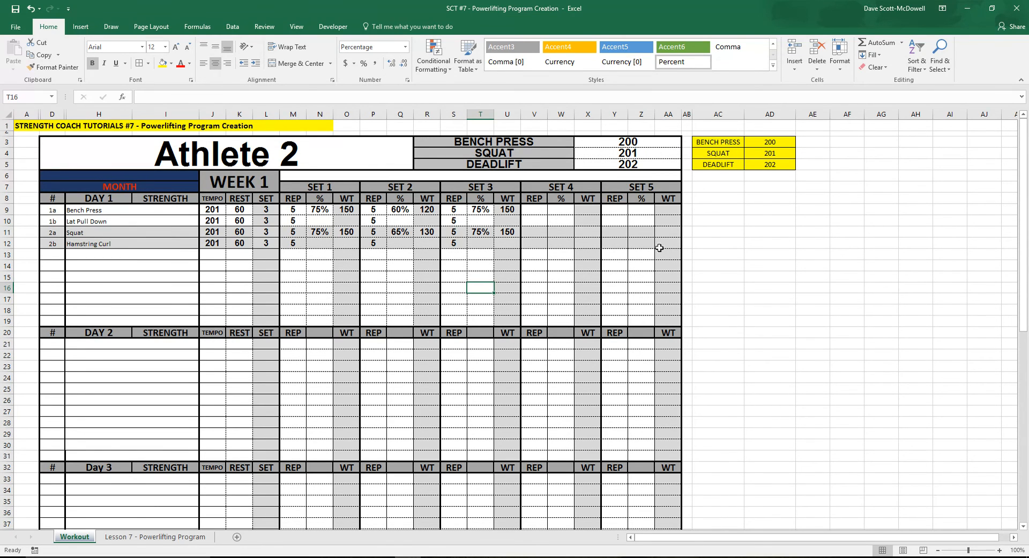
{"action": "left_click", "coordinate": [717, 232]}
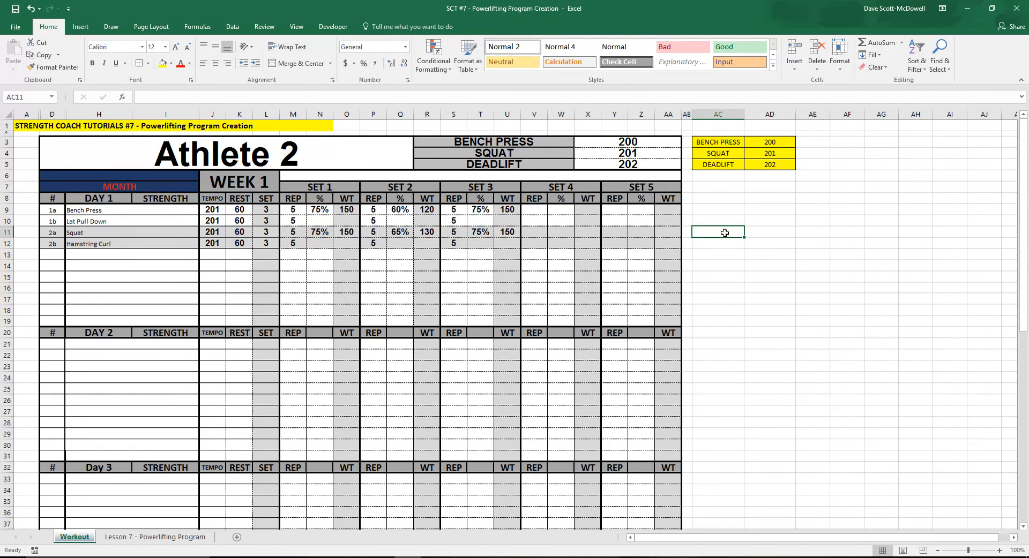
{"action": "type", "text": "THANK YOU!!"}
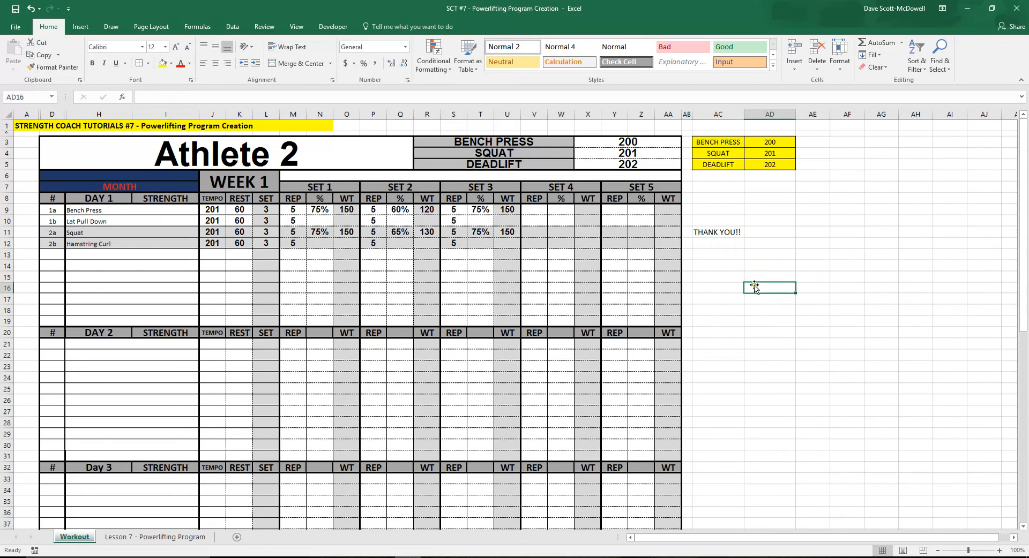
{"action": "mouse_move", "coordinate": [754, 289]}
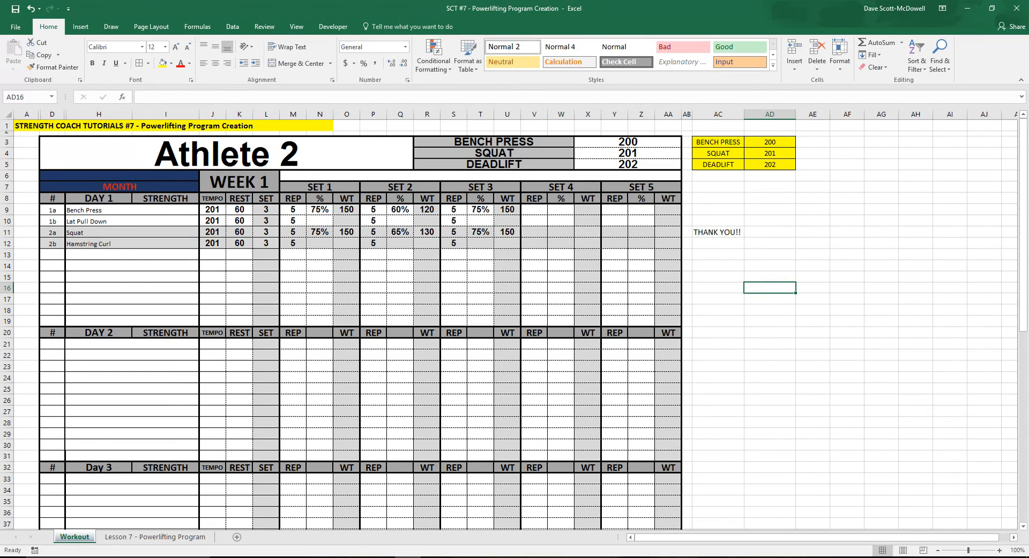